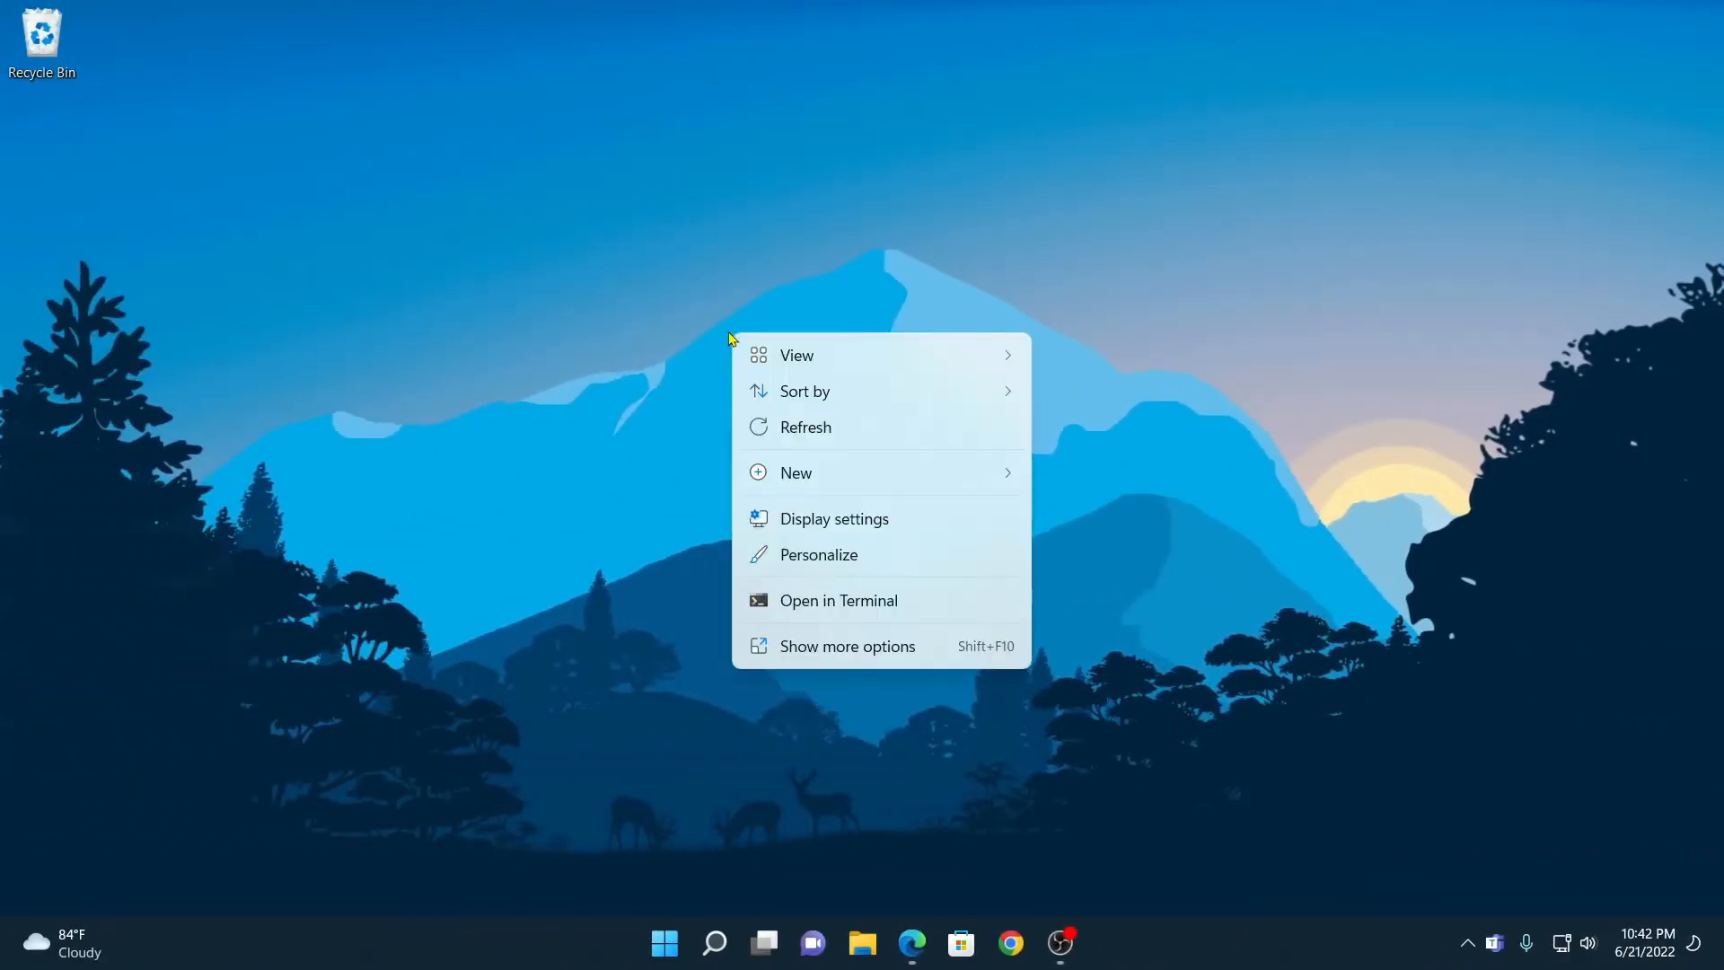
Step: Create a default-named 'New folder' on the desktop and position it under the Recycle Bin icon
click(796, 472)
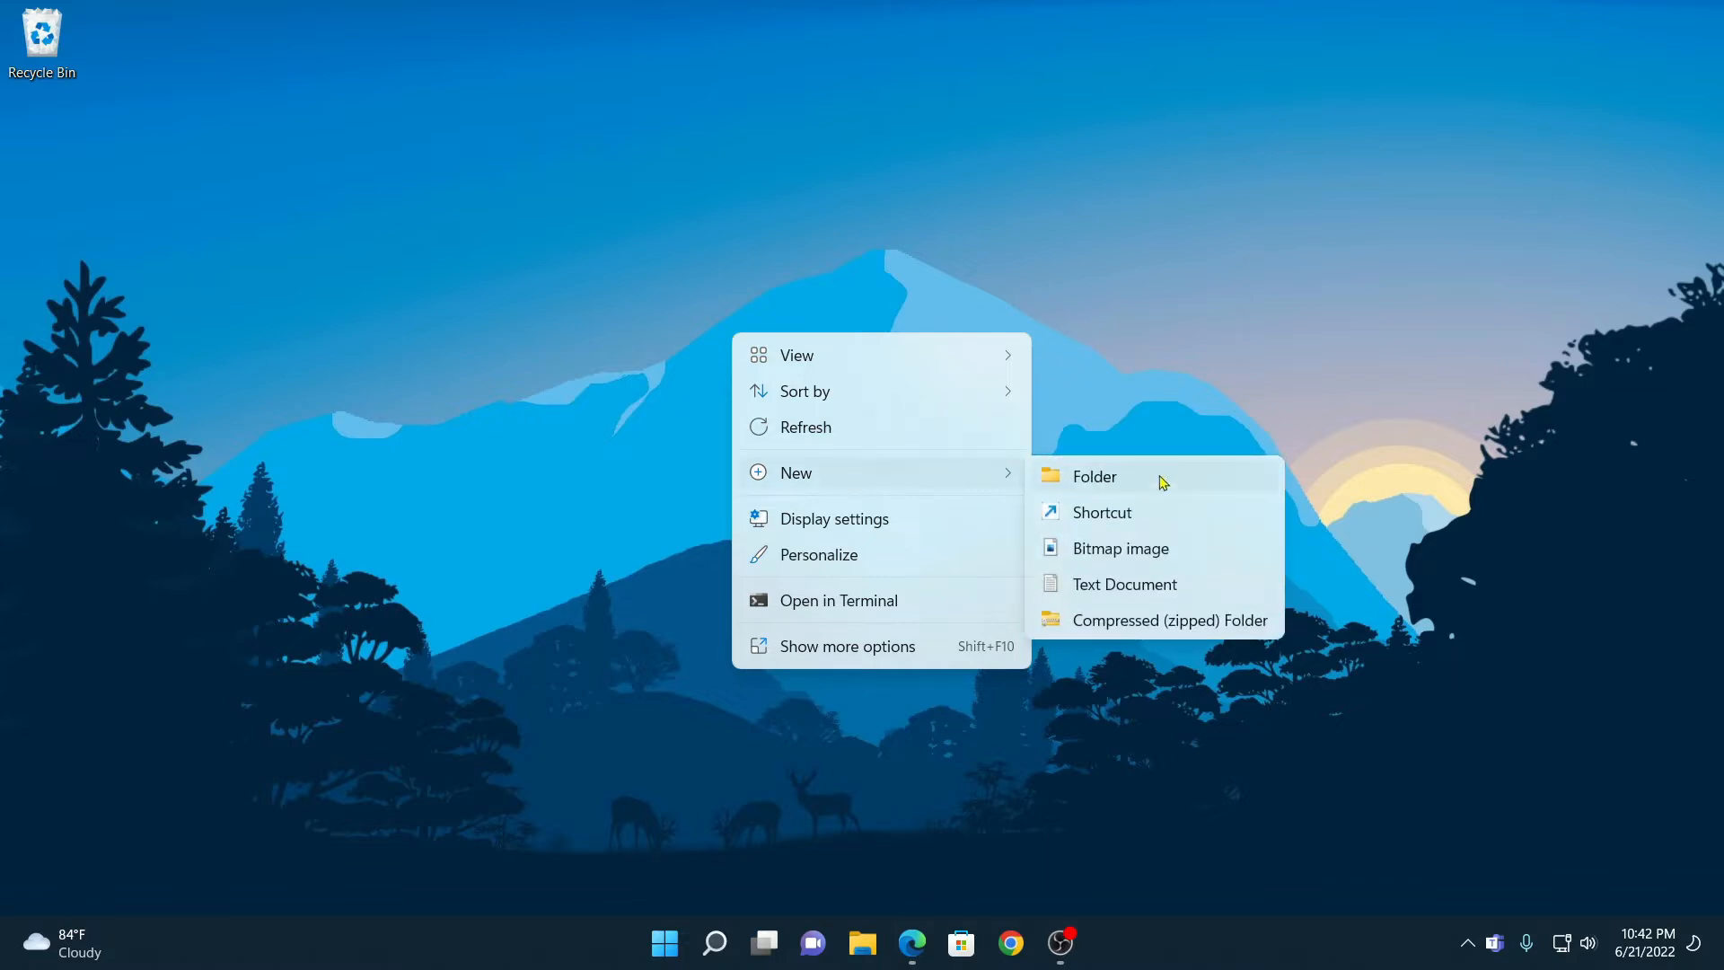
mouse_move(1150, 491)
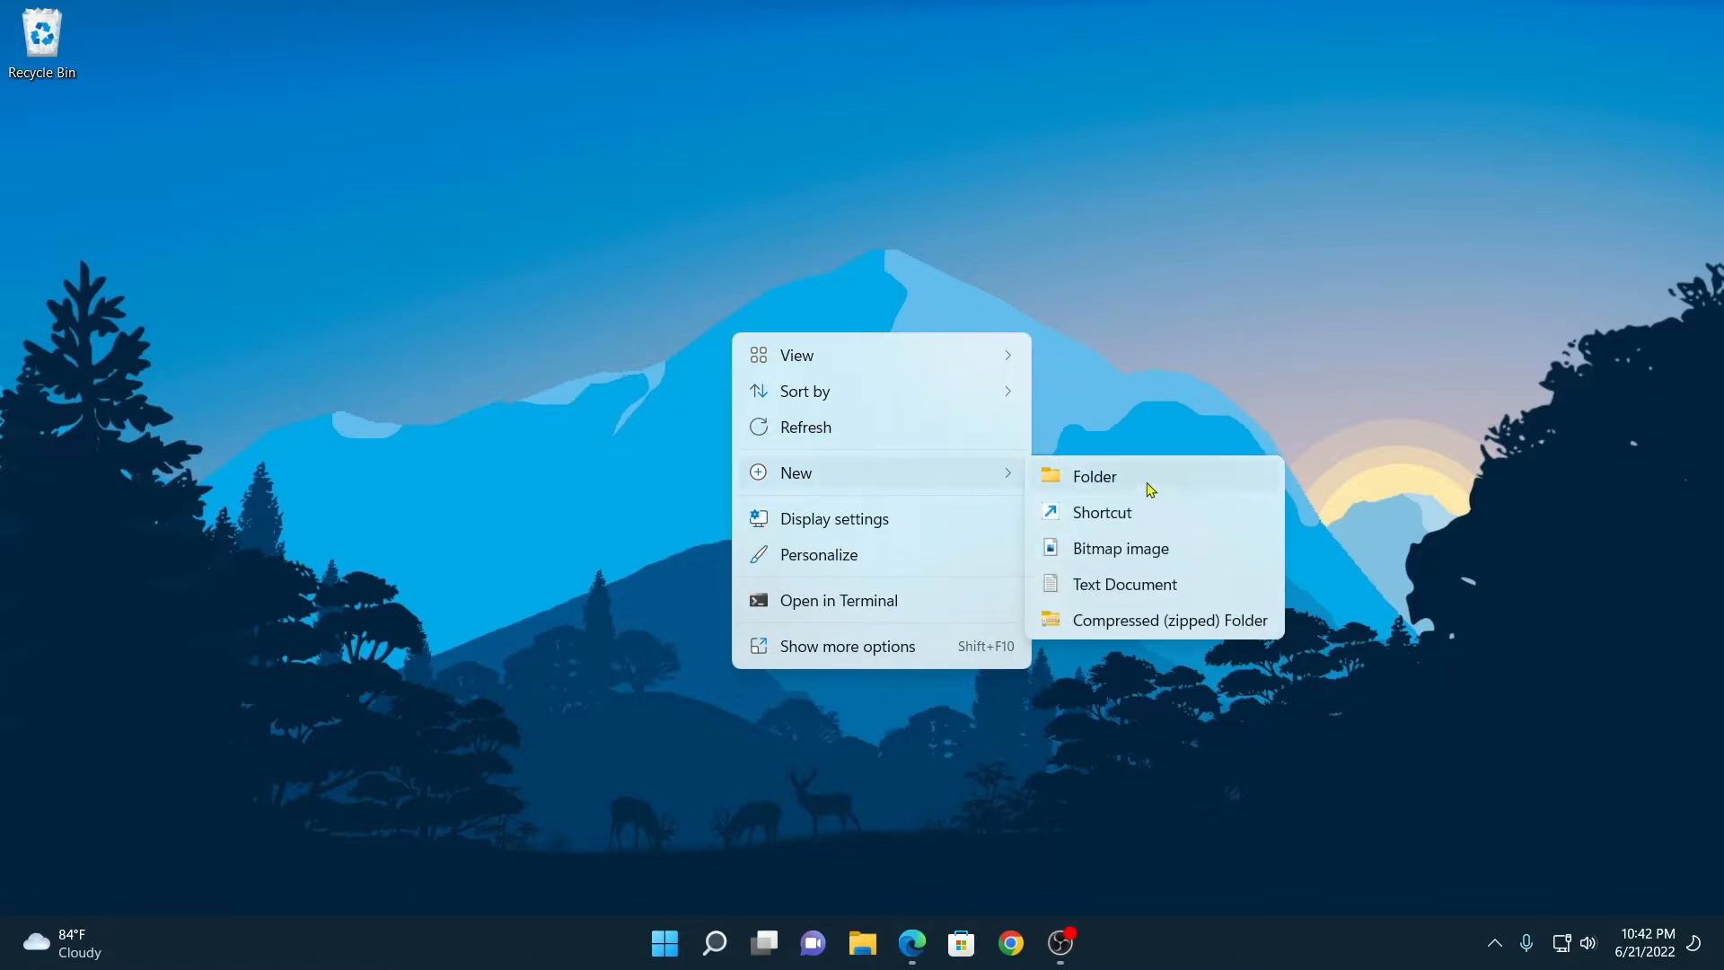
click(1094, 474)
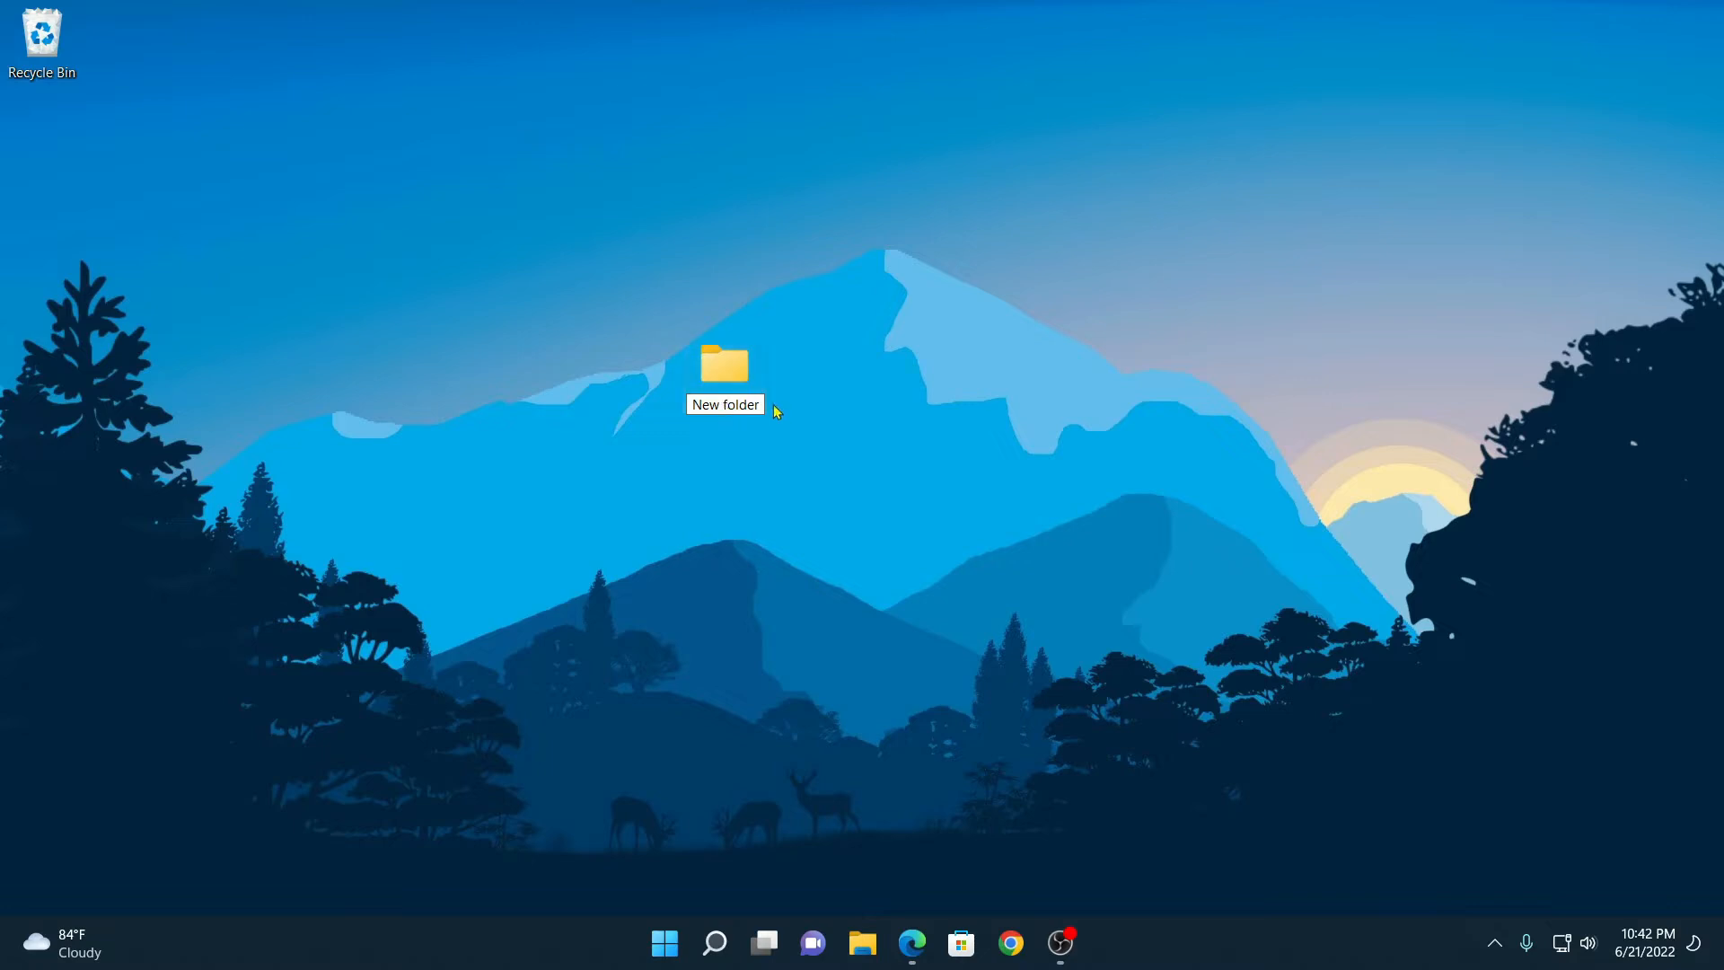
drag(724, 362, 641, 363)
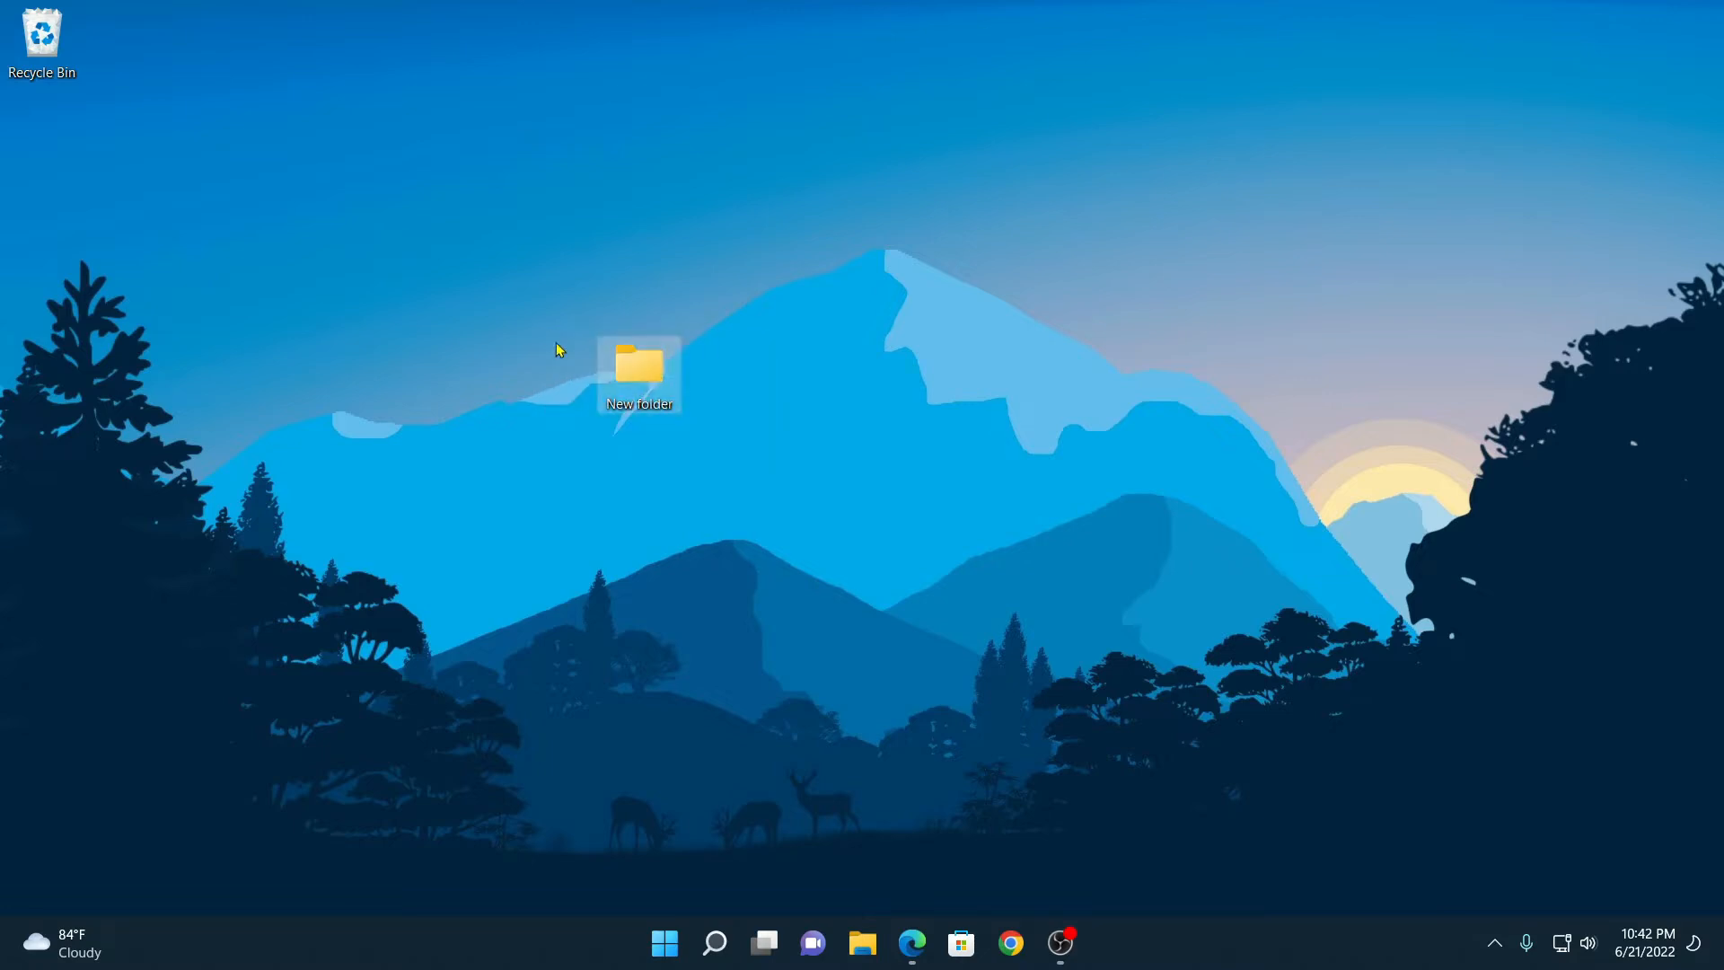
drag(642, 370, 42, 149)
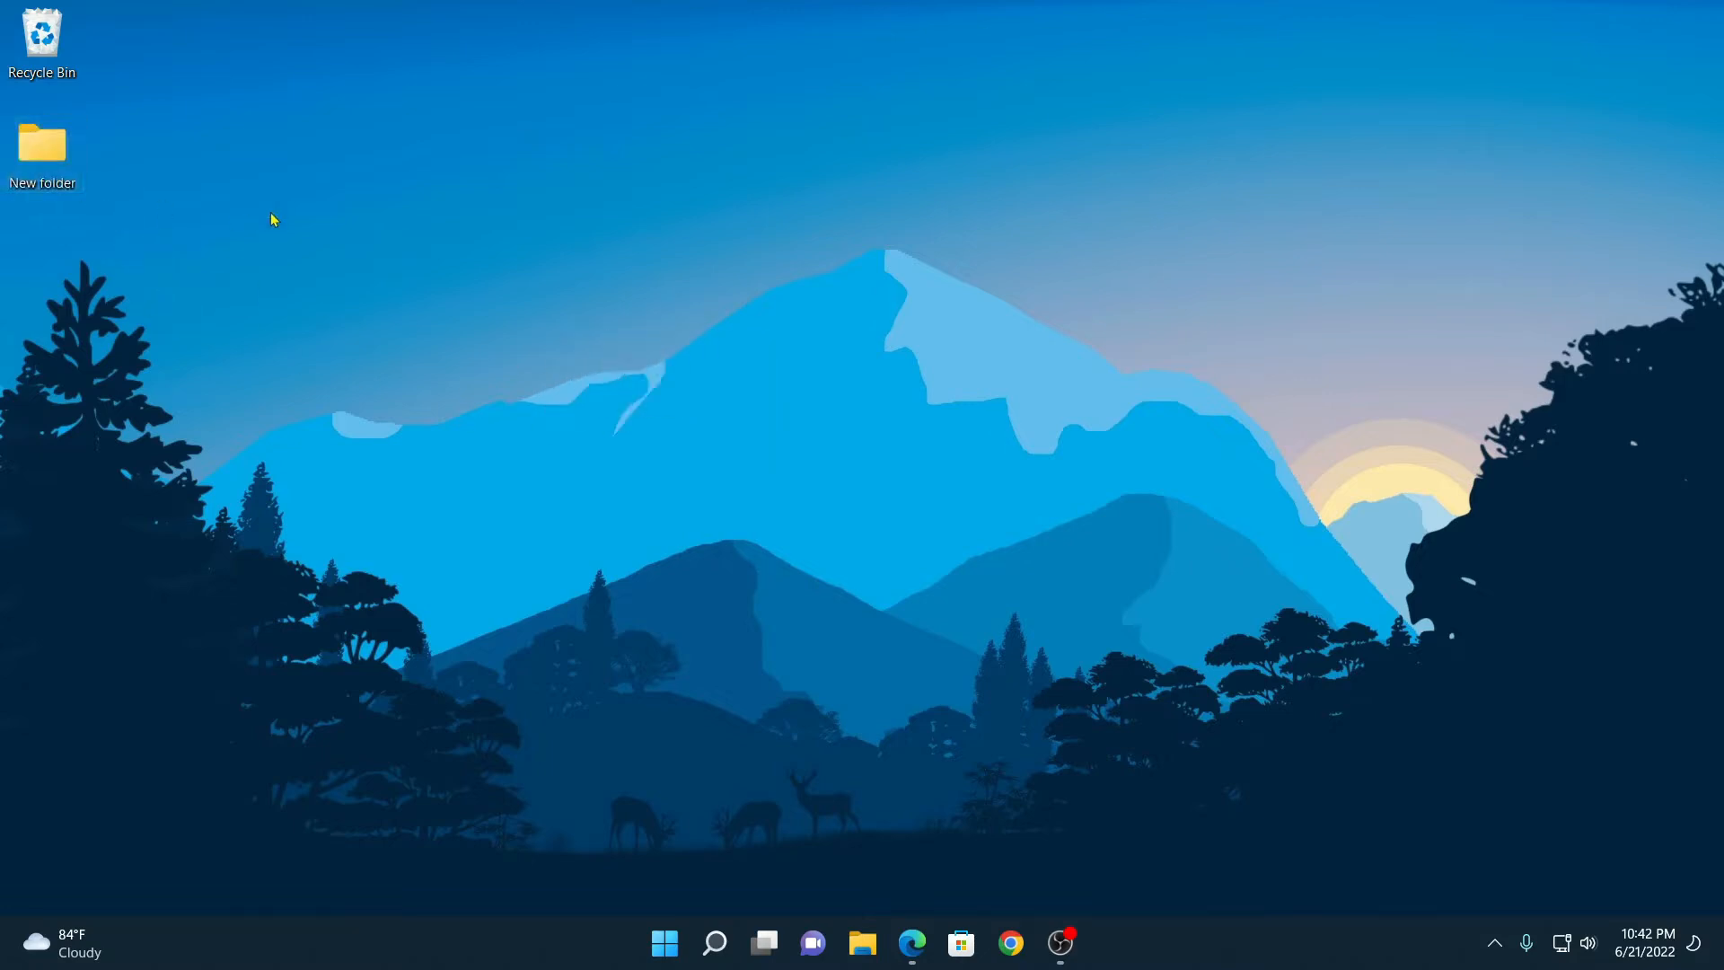
mouse_move(414, 265)
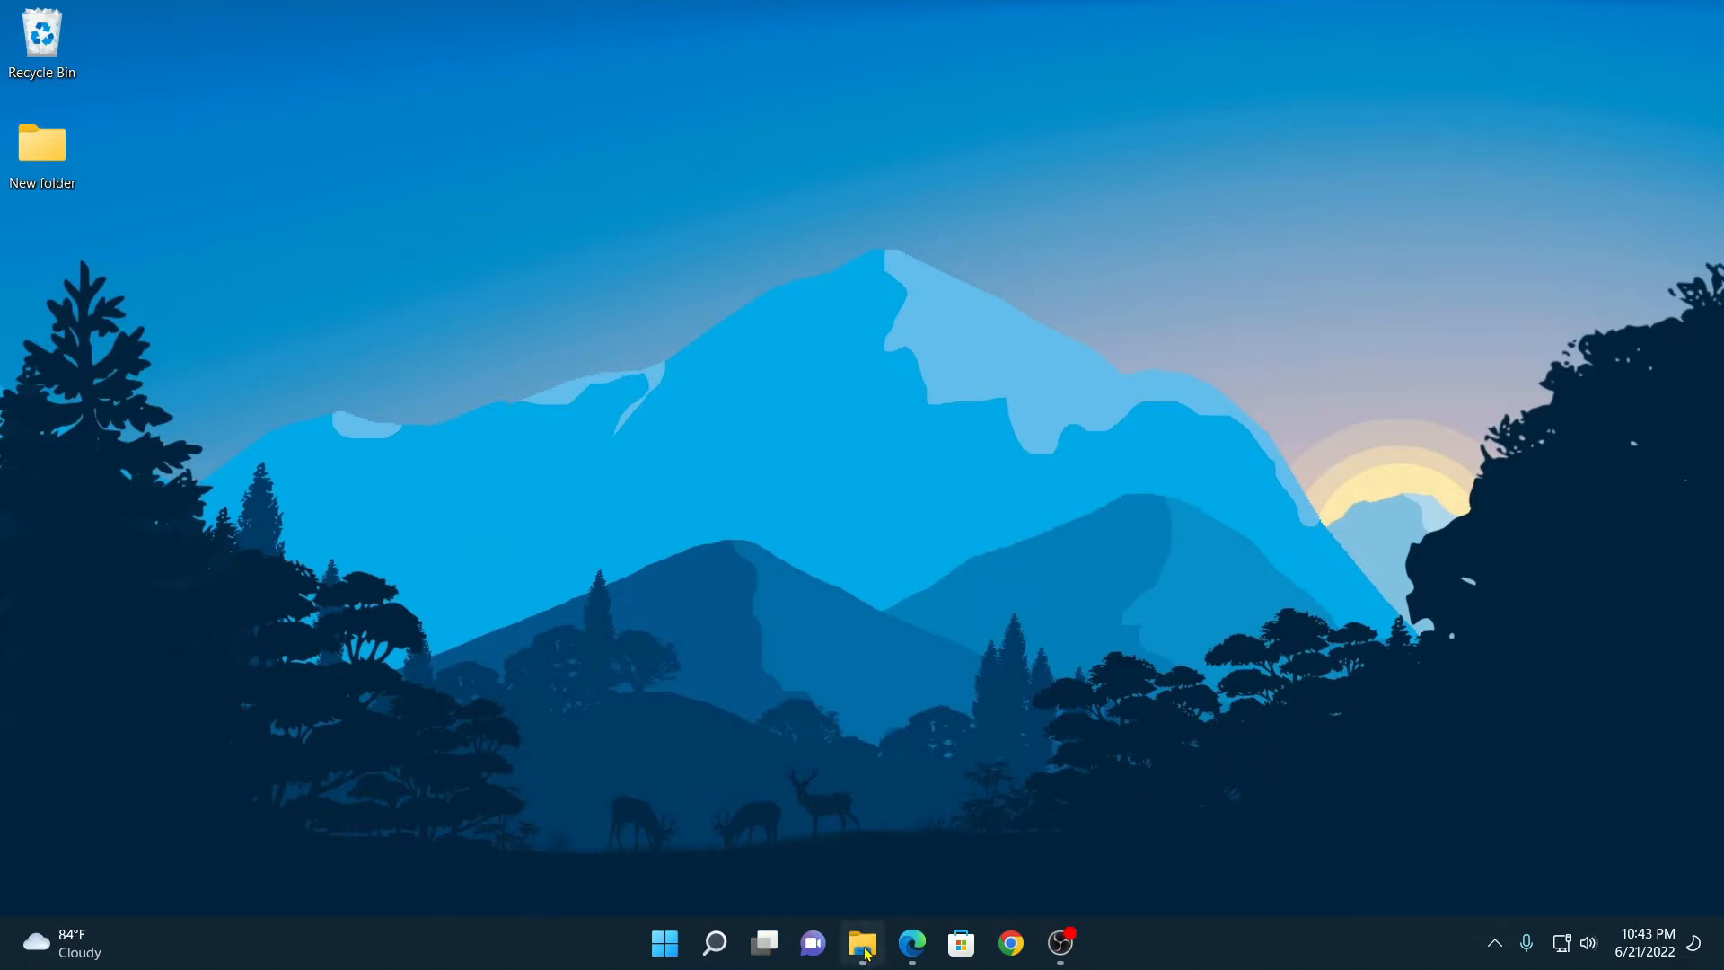
Step: Launch File Explorer from the taskbar and enter the desktop's empty New folder
click(862, 943)
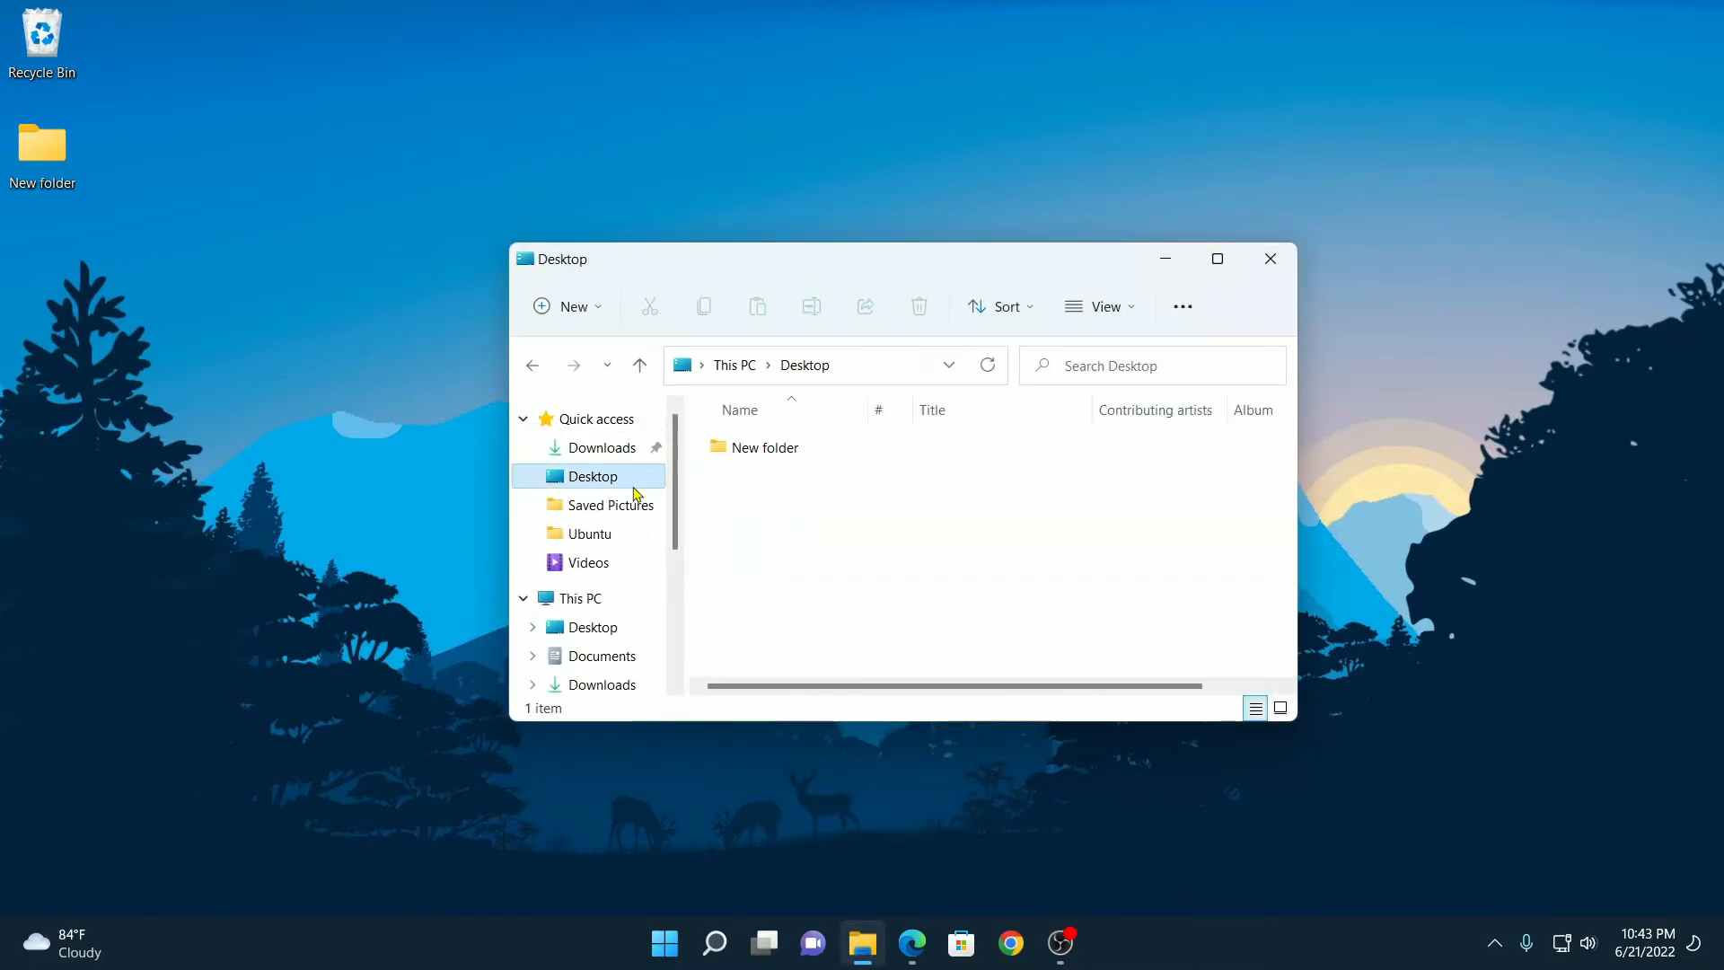
double_click(765, 447)
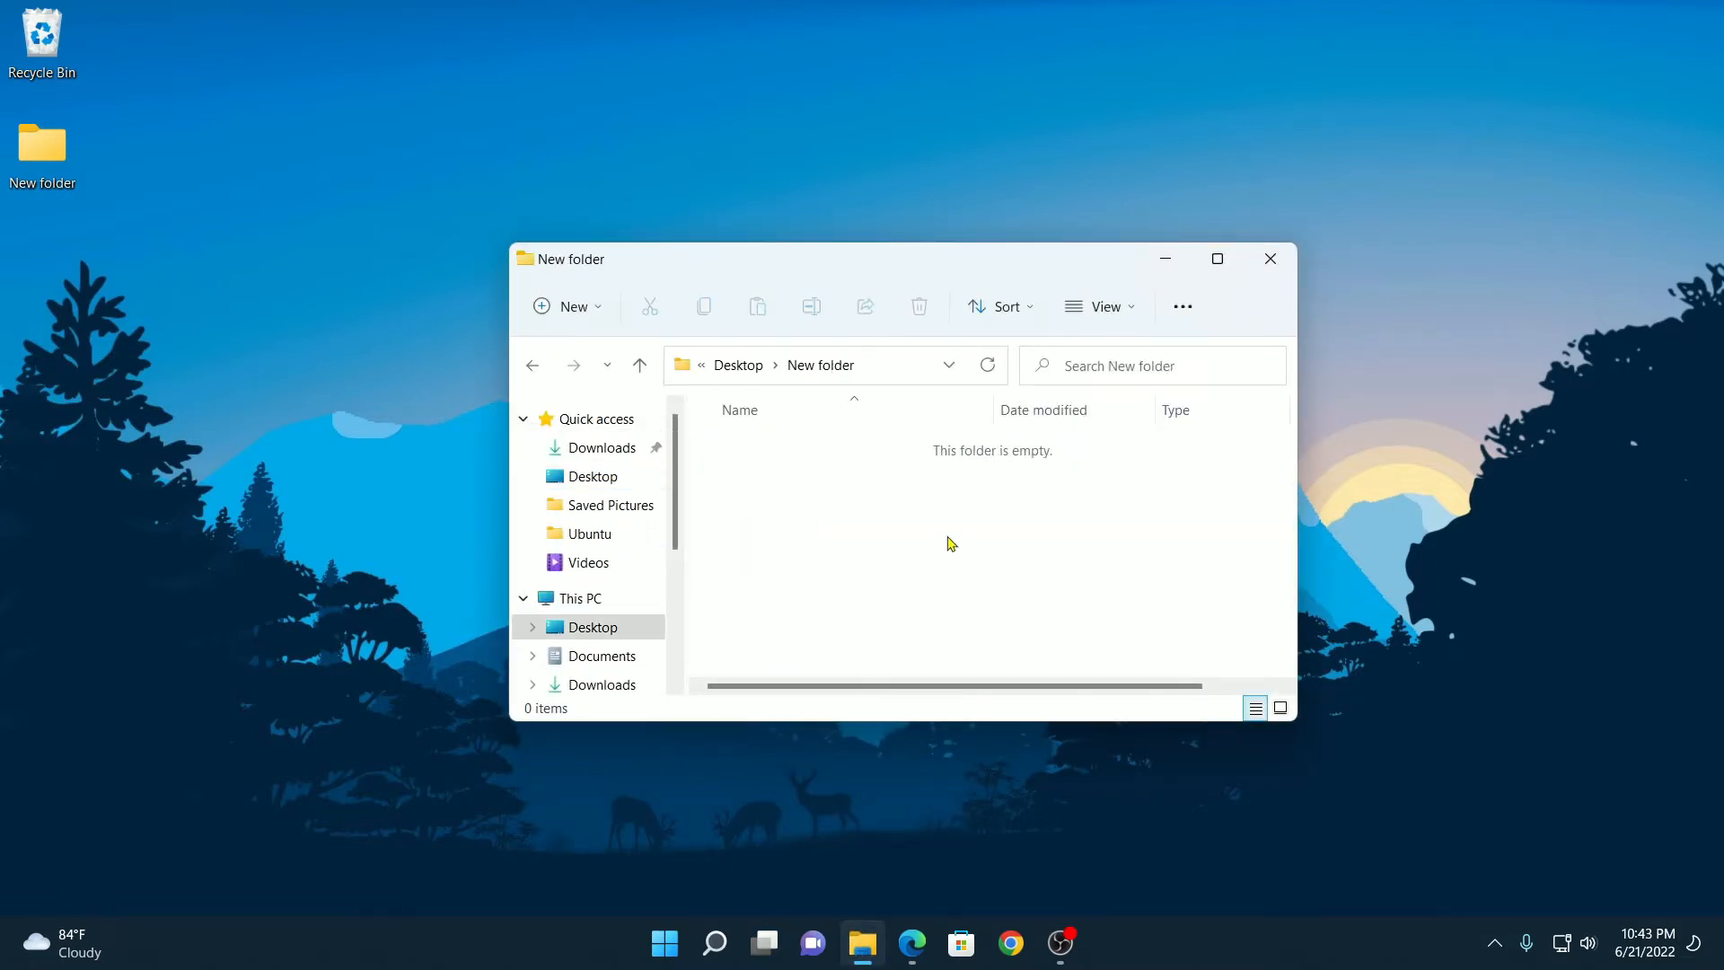
mouse_move(832, 486)
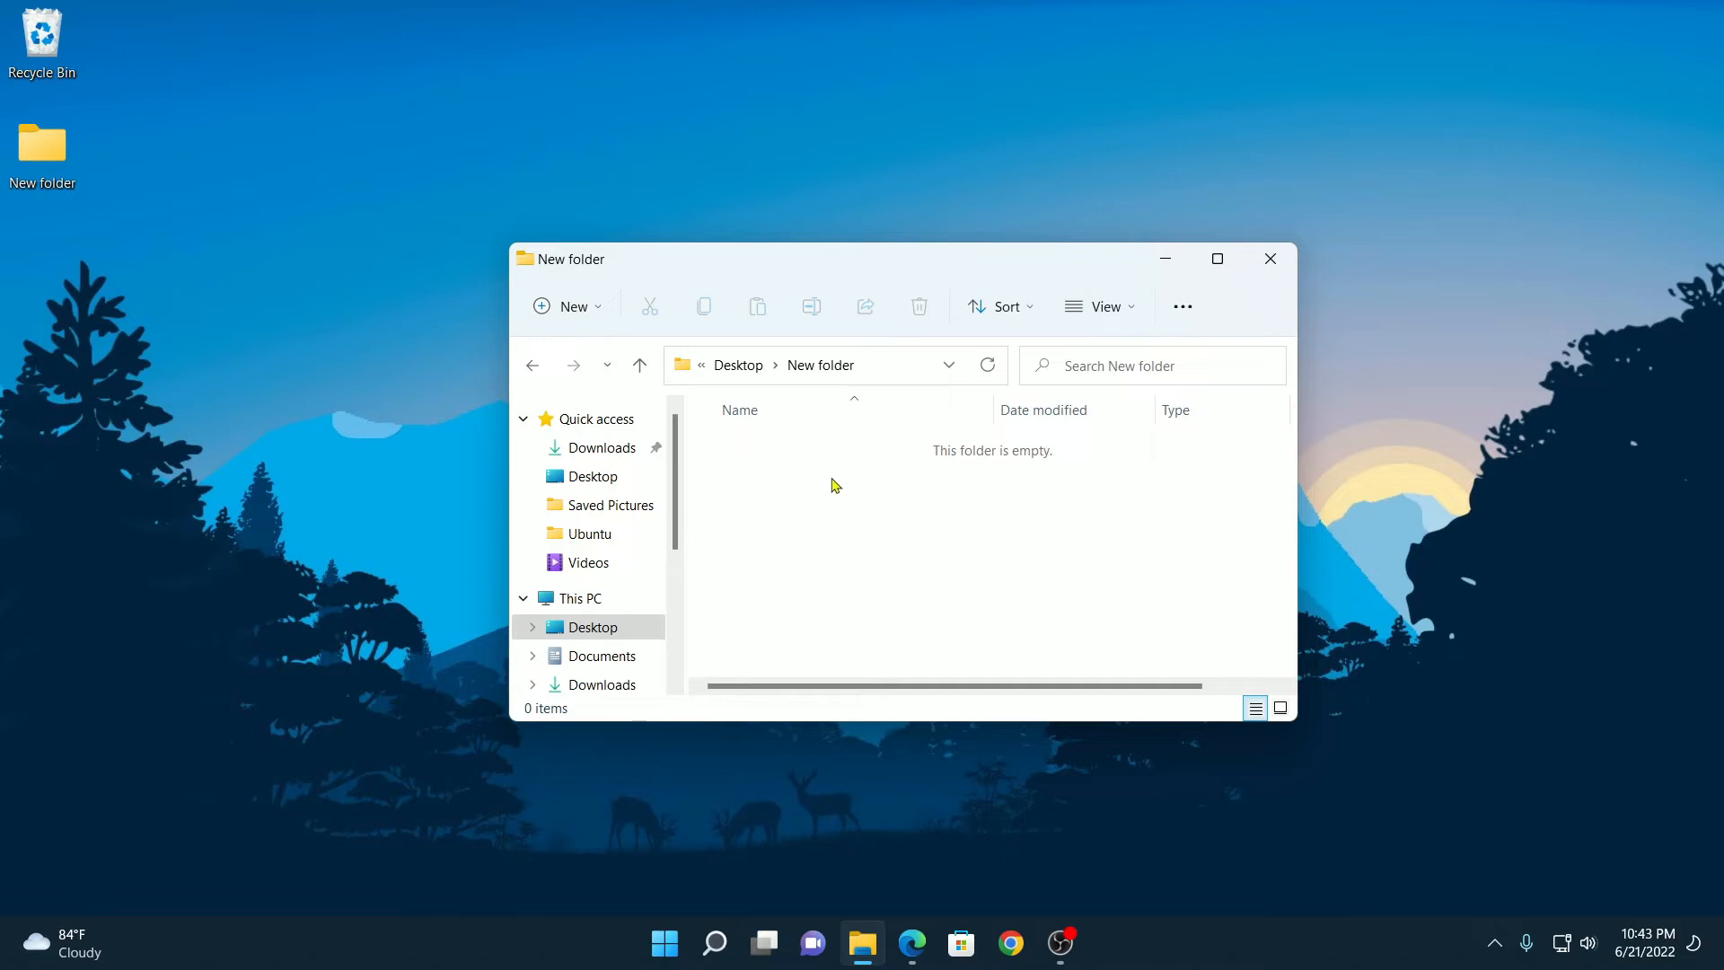
mouse_move(1081, 501)
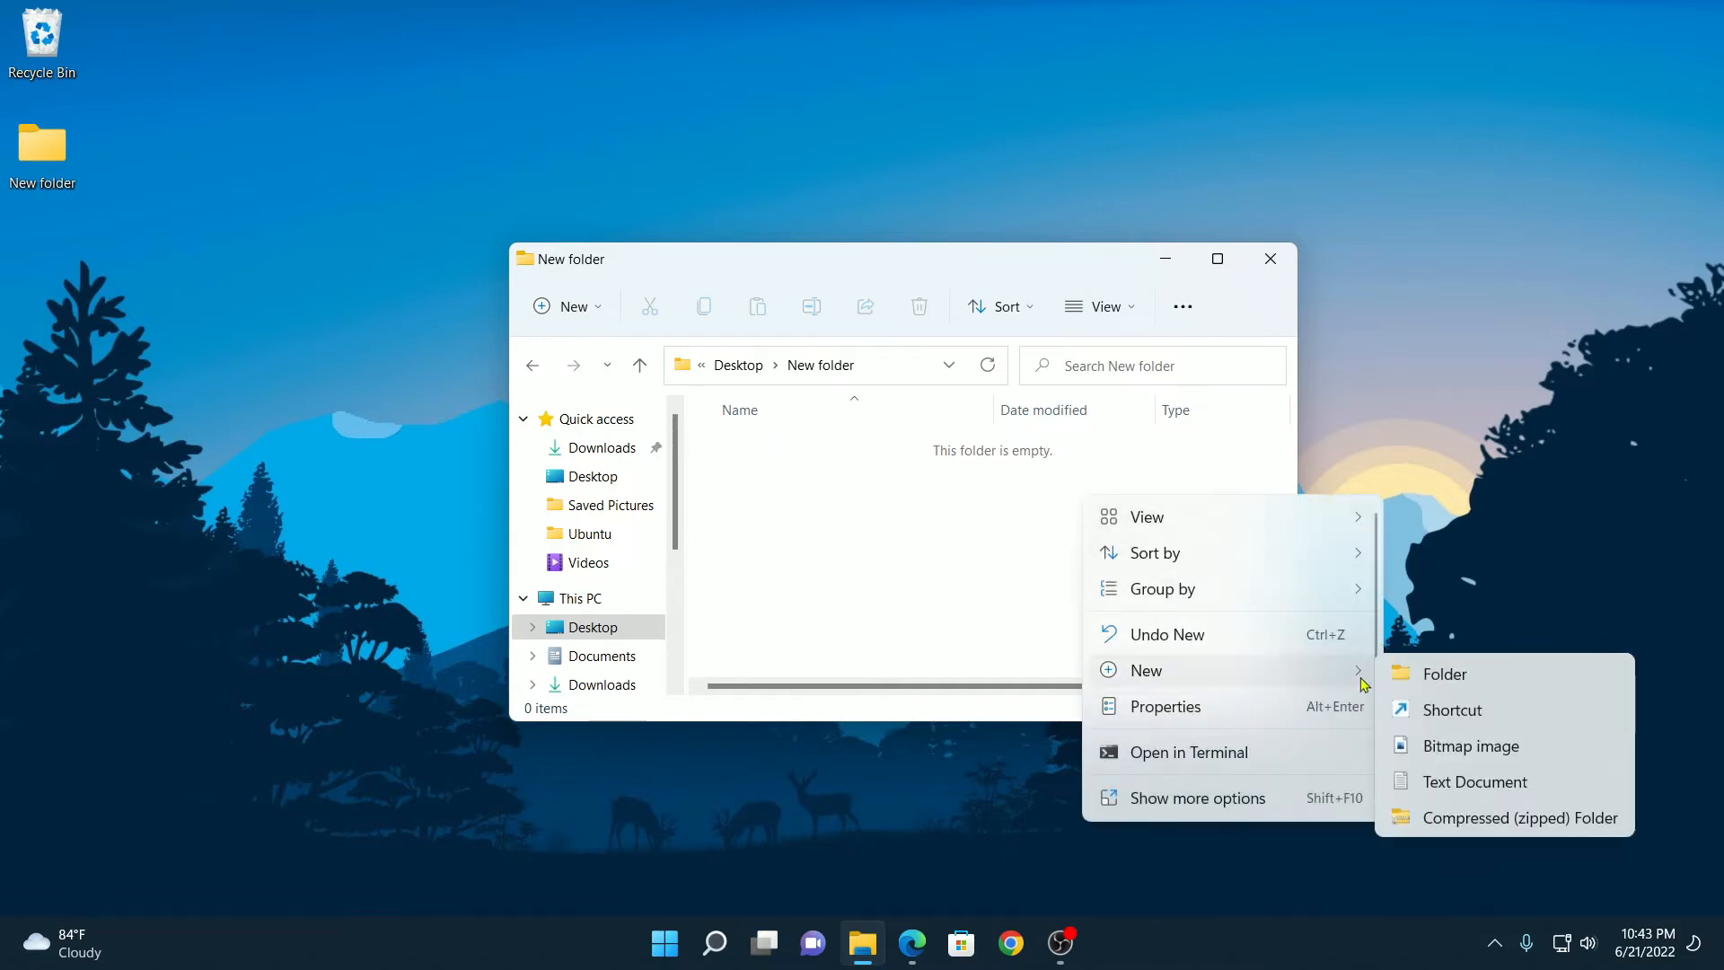
mouse_move(1458, 677)
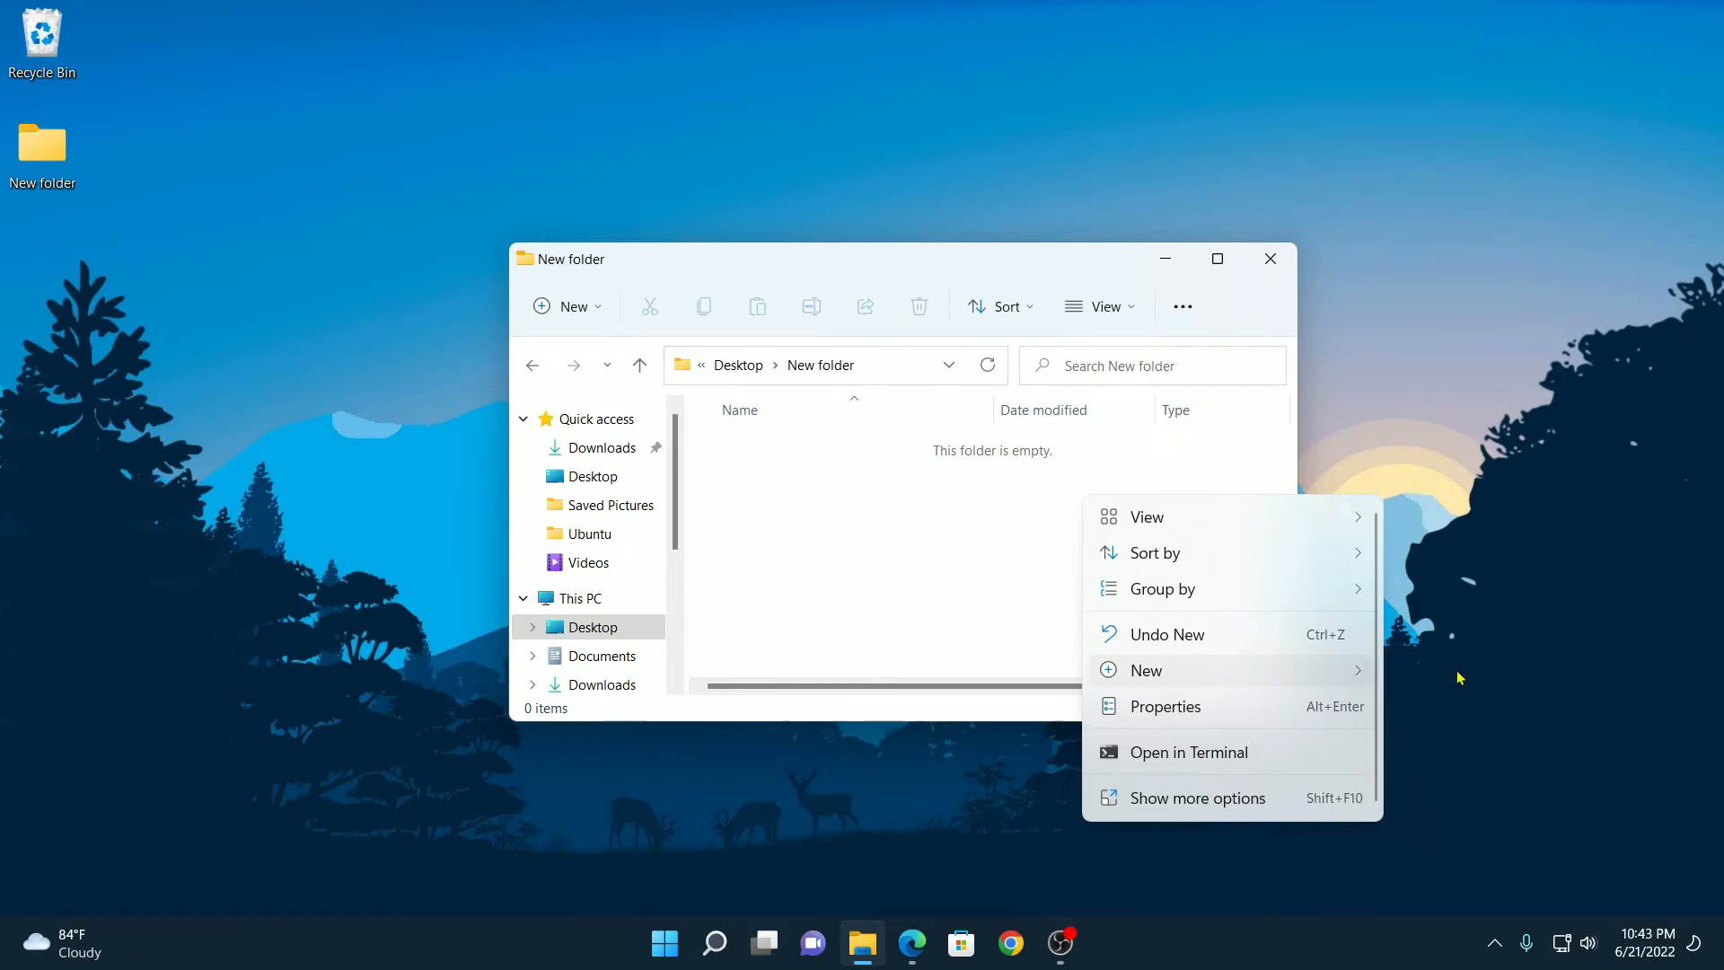
Step: Create a subfolder named Video inside New folder via the context menu
click(1146, 670)
text(Video)
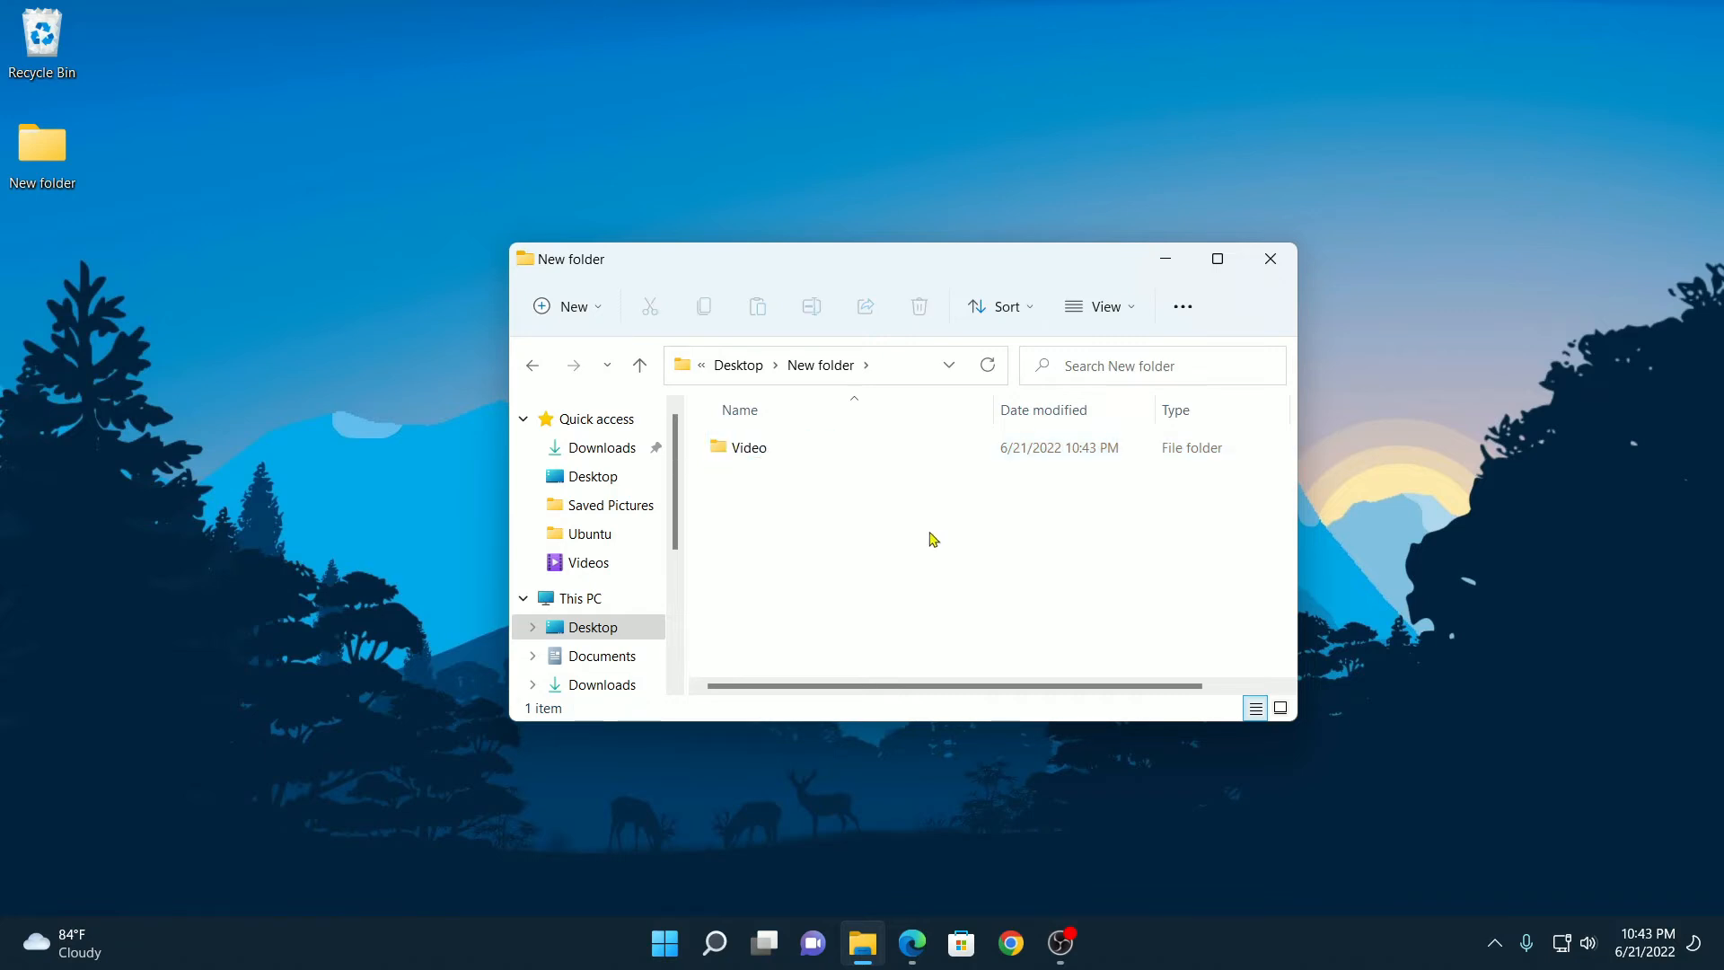
mouse_move(815, 482)
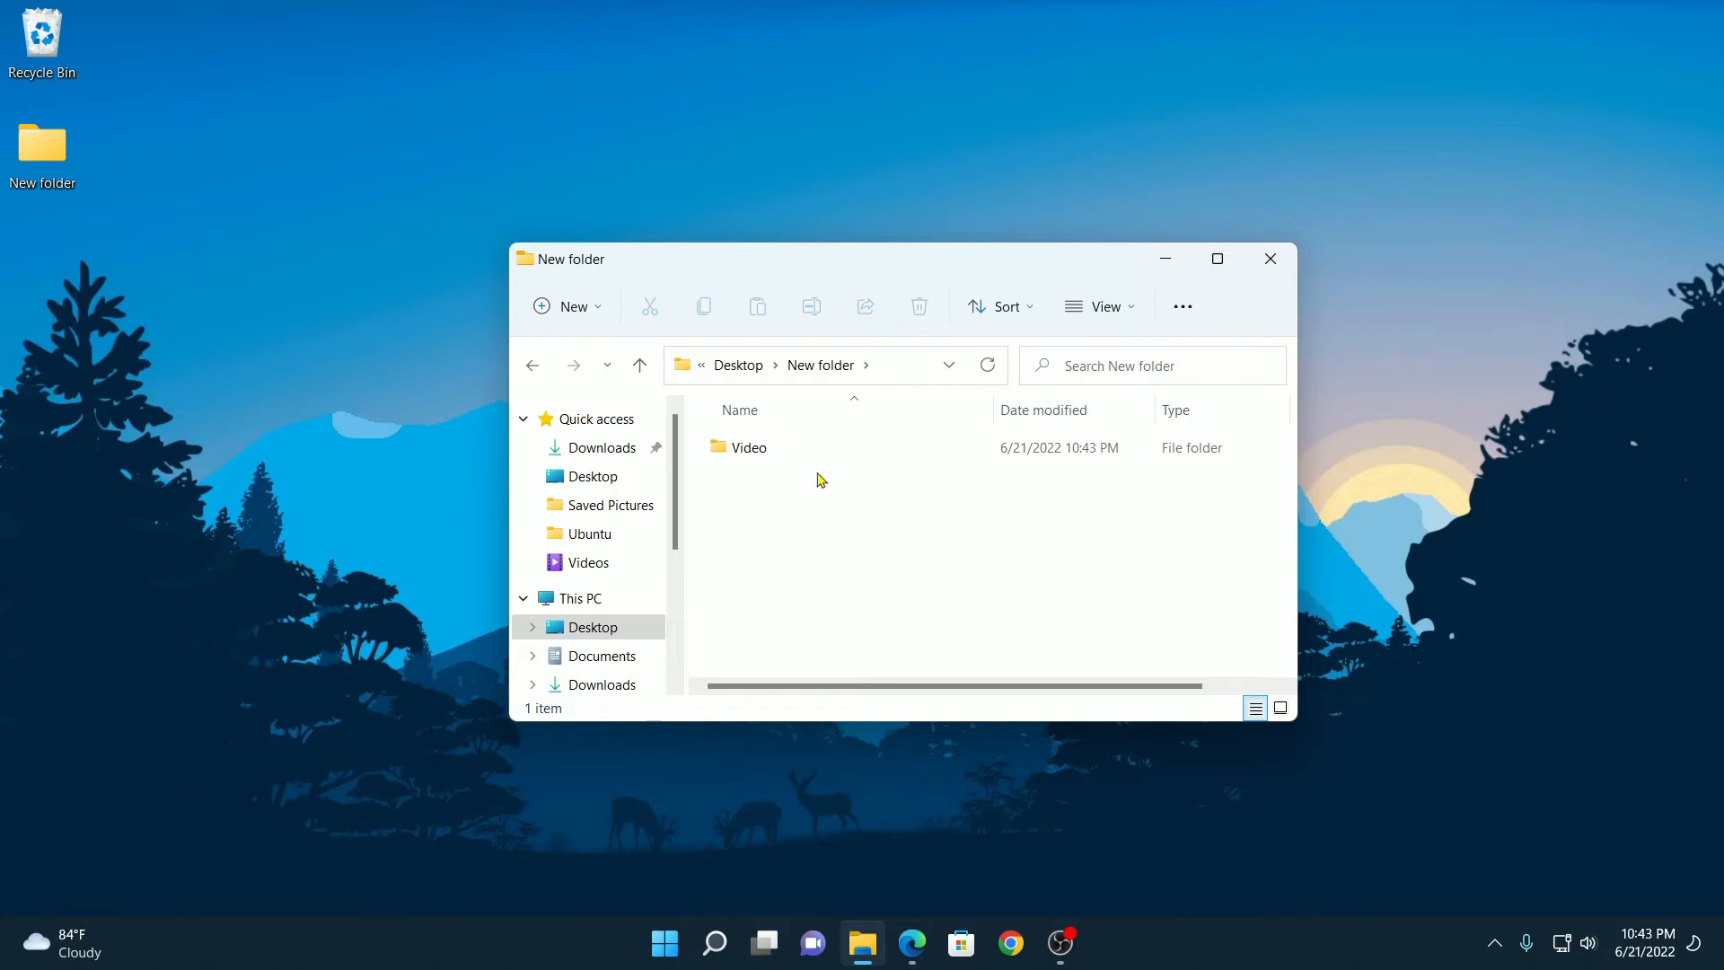
mouse_move(571, 305)
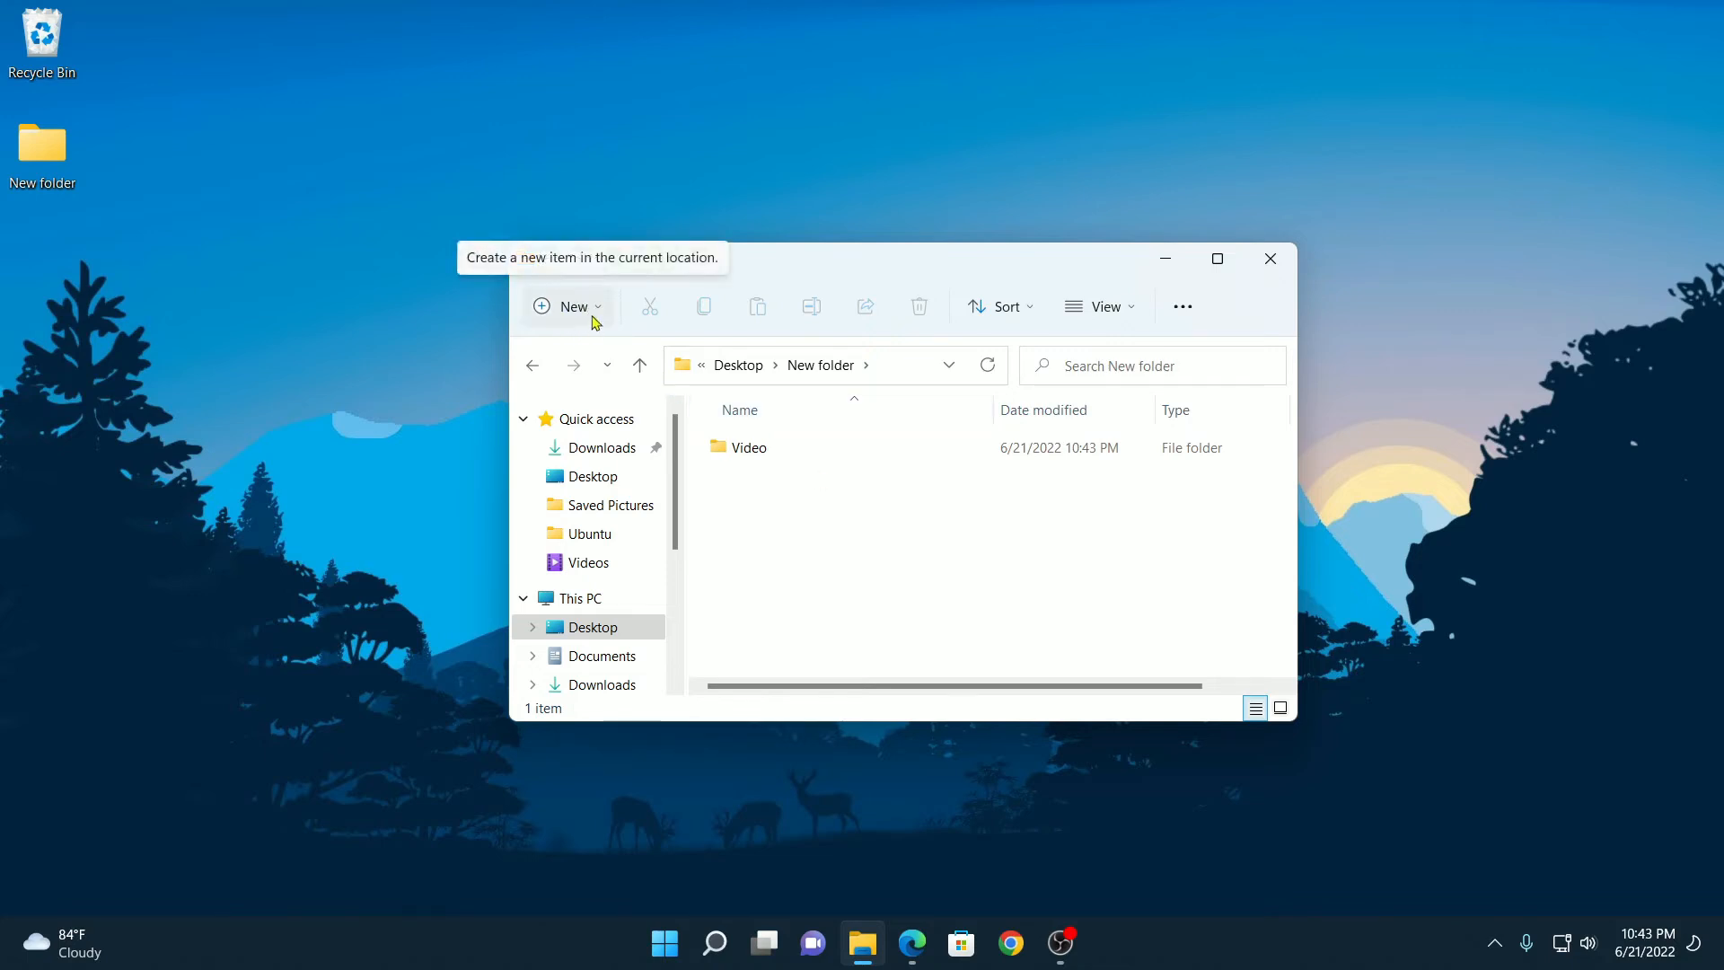
Step: Create a subfolder named Images inside New folder from the toolbar's New menu
click(566, 305)
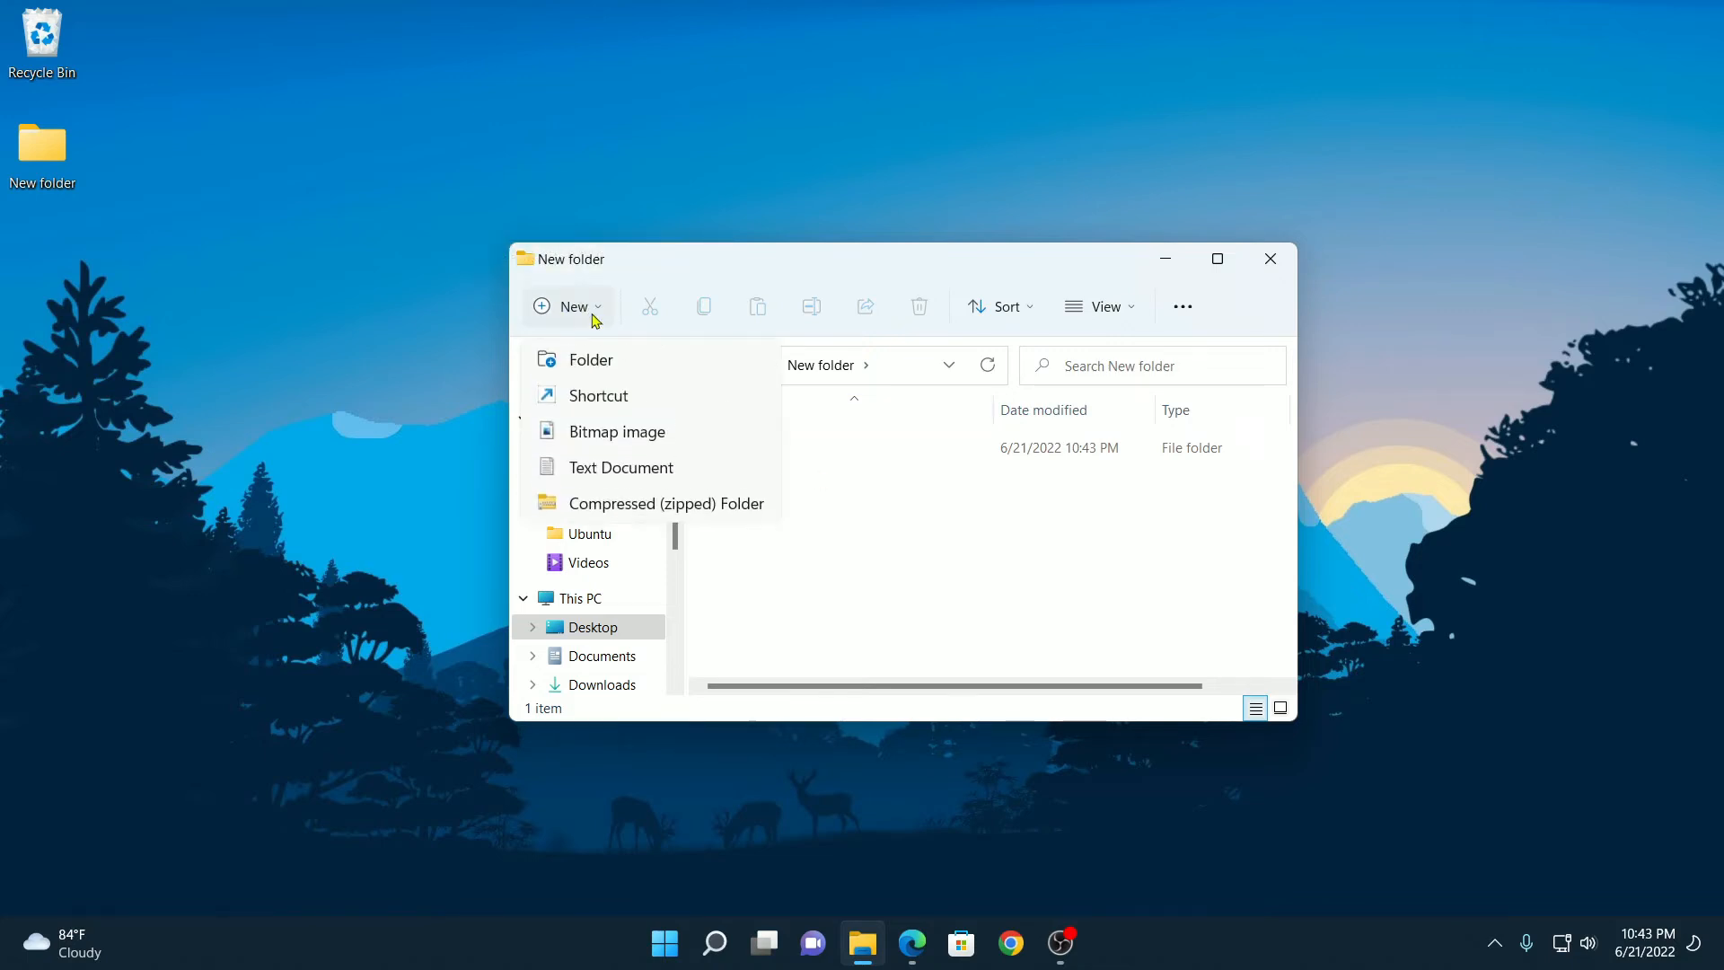
click(591, 360)
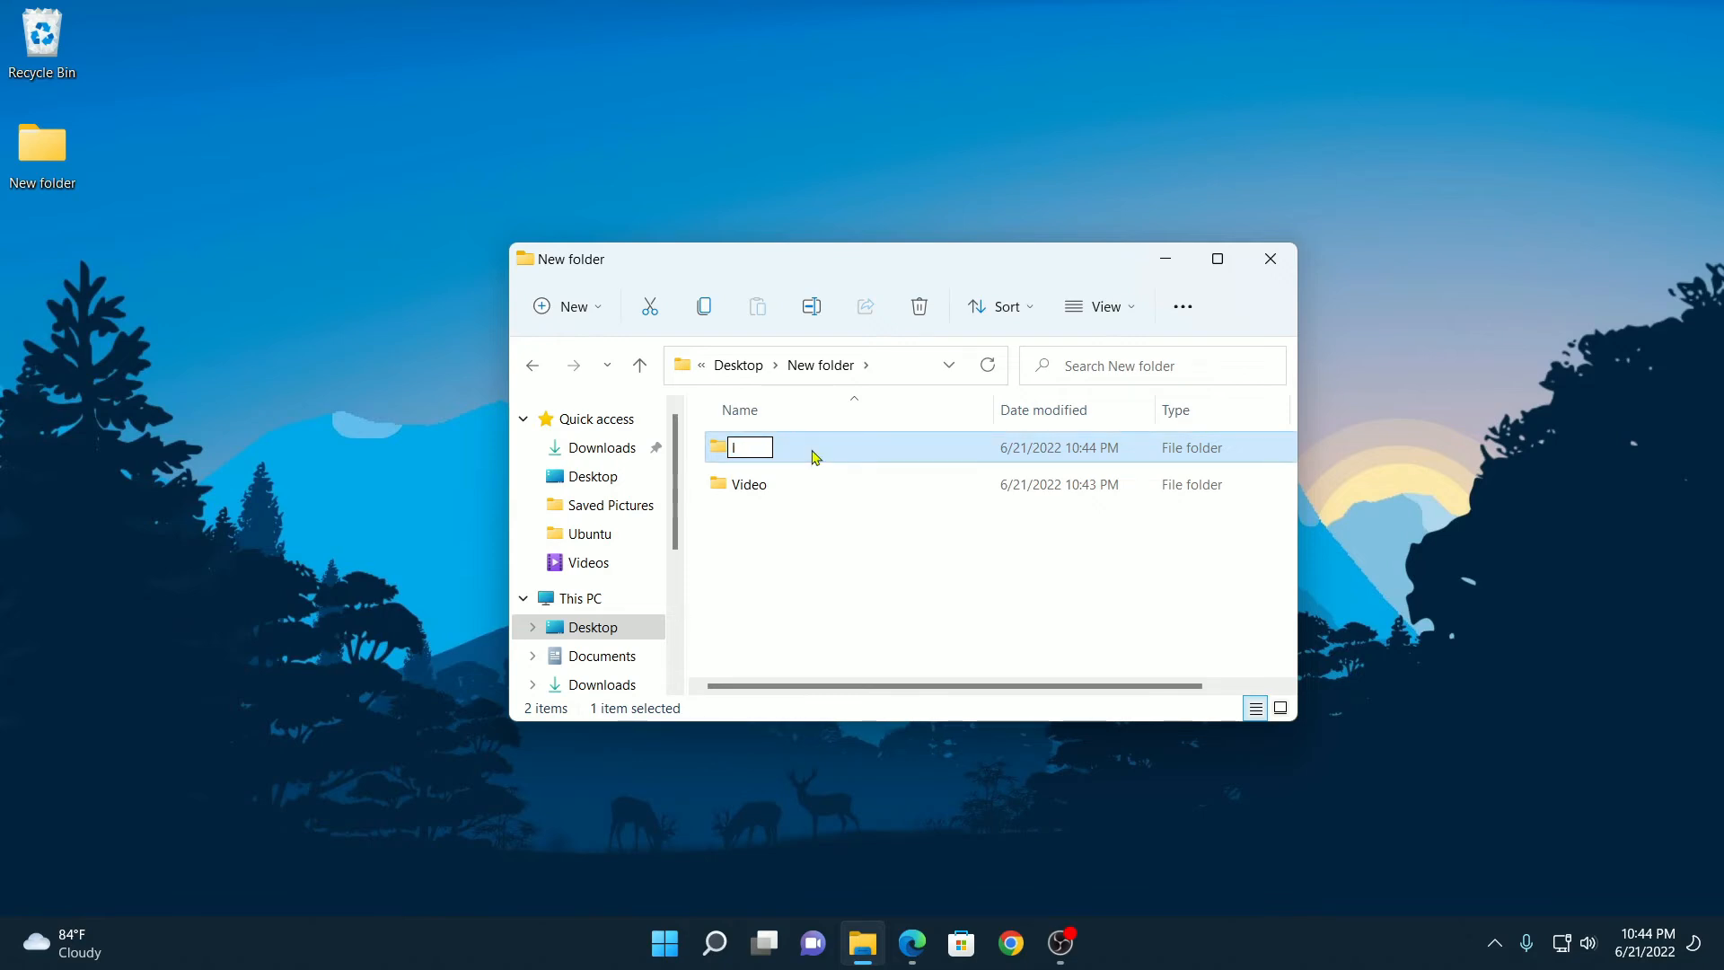
text(Images)
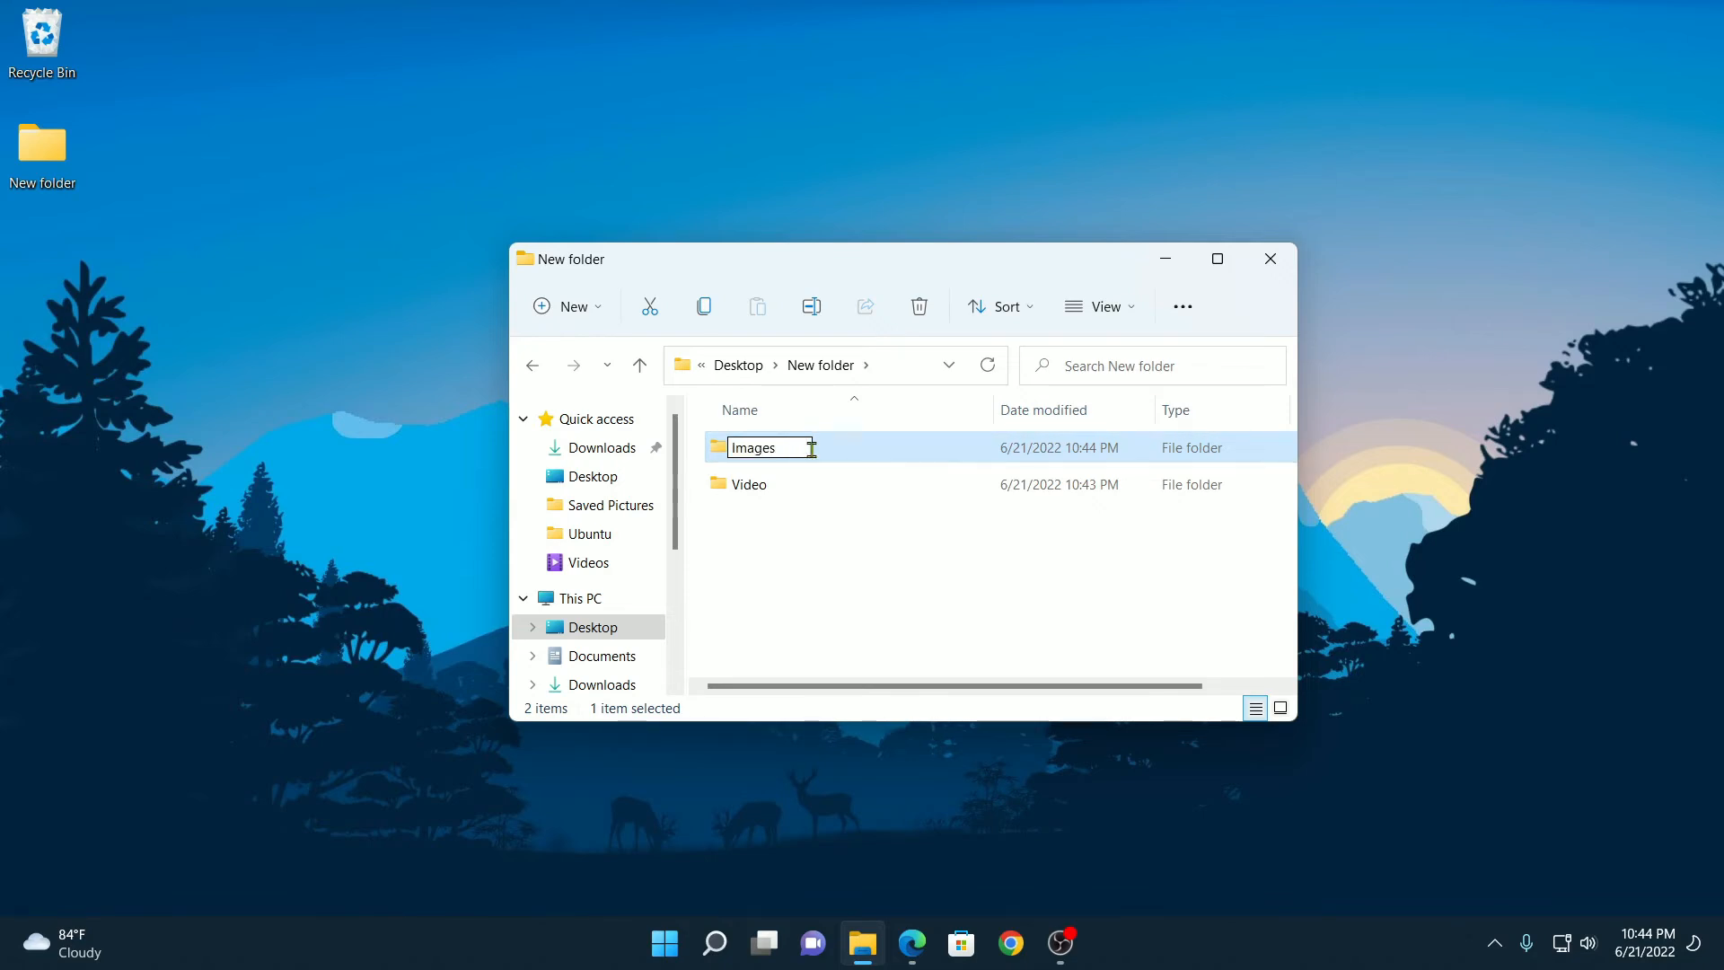
click(826, 582)
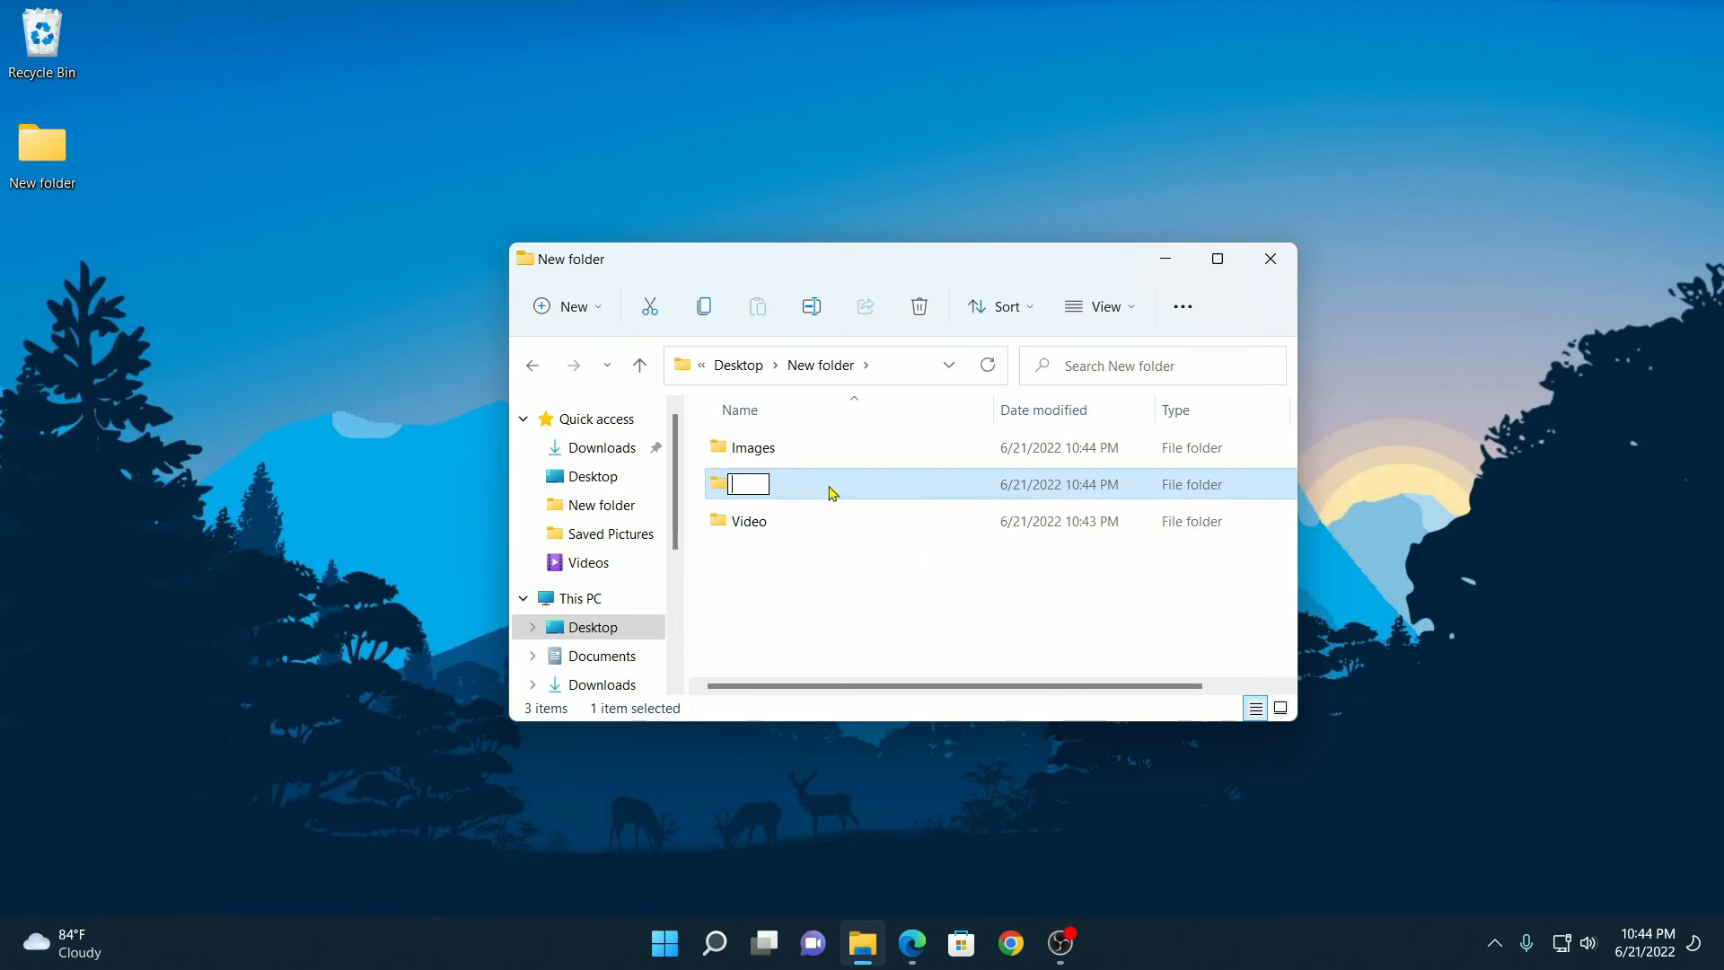
Step: Name the third subfolder Test so New folder holds Images, Test and Video
text(Test)
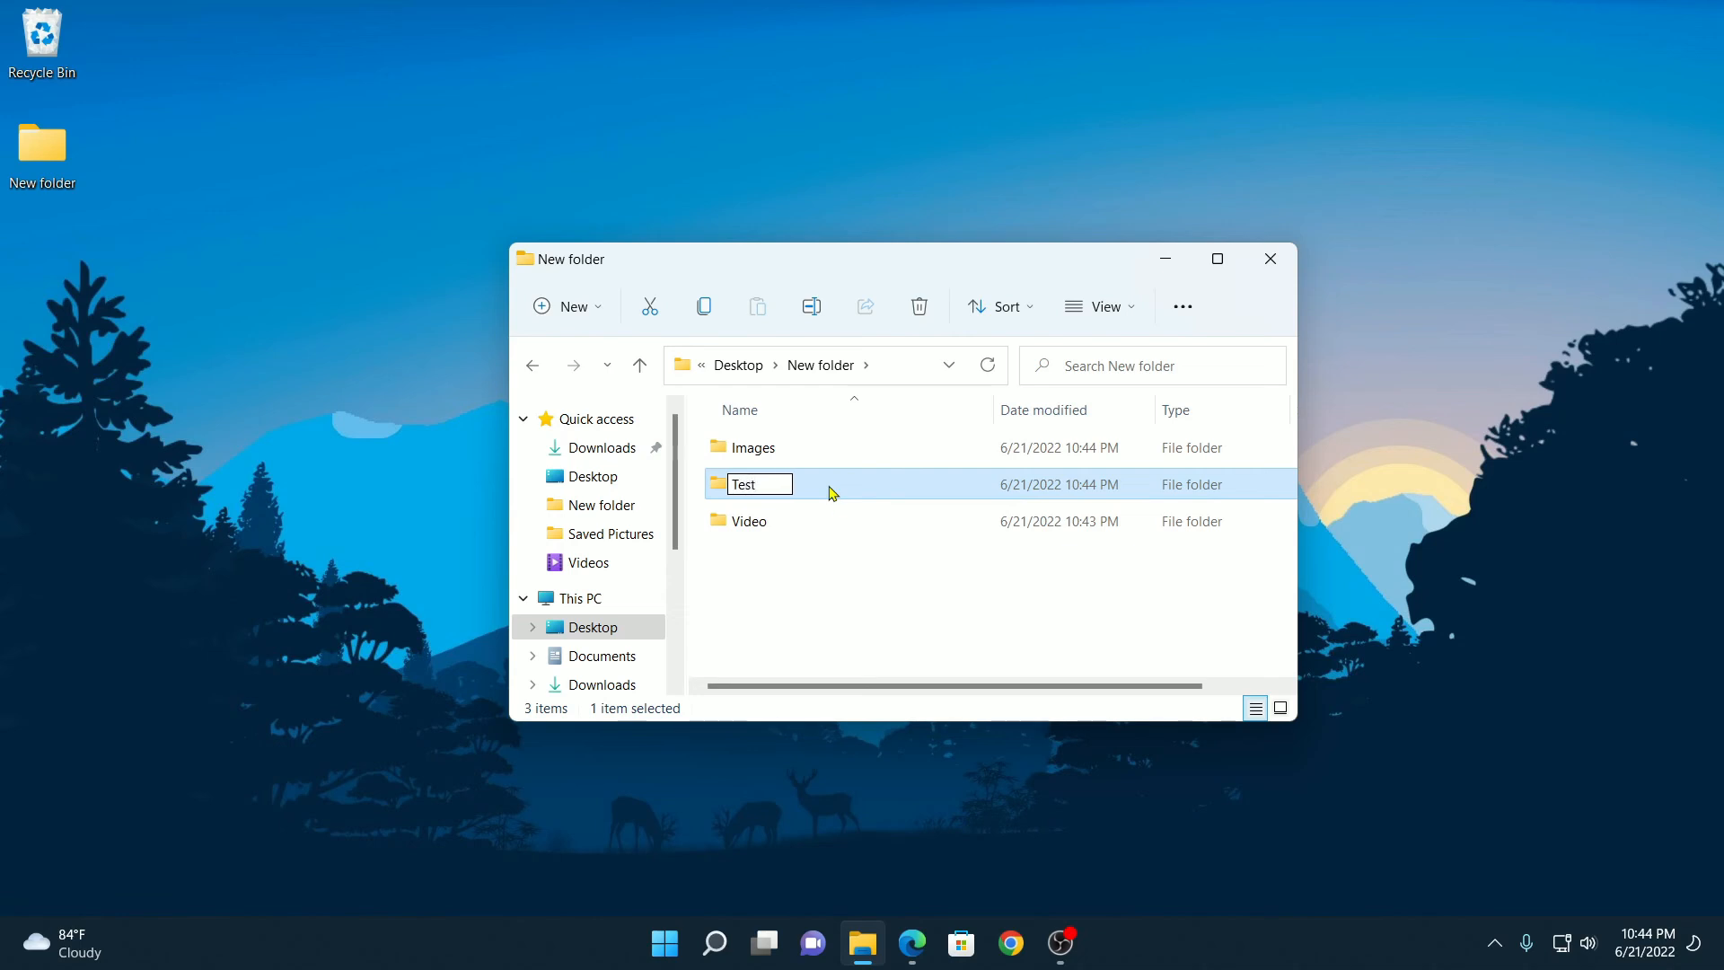
click(883, 613)
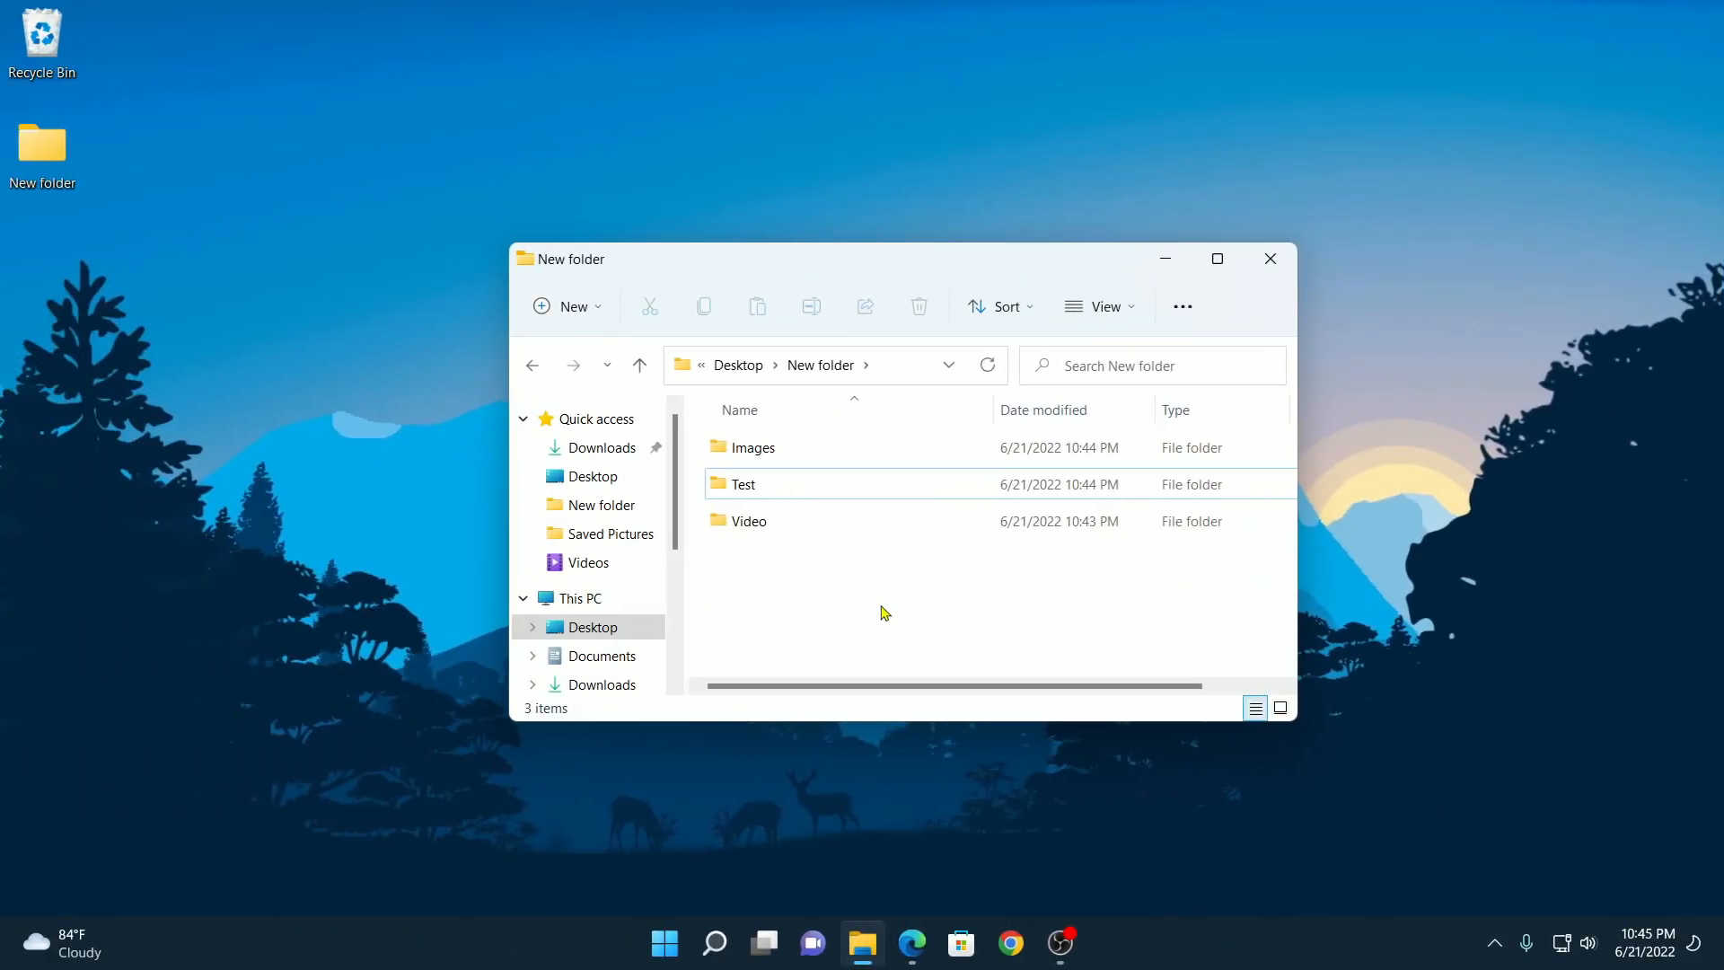
Step: Close the File Explorer window to return to the desktop
click(1270, 259)
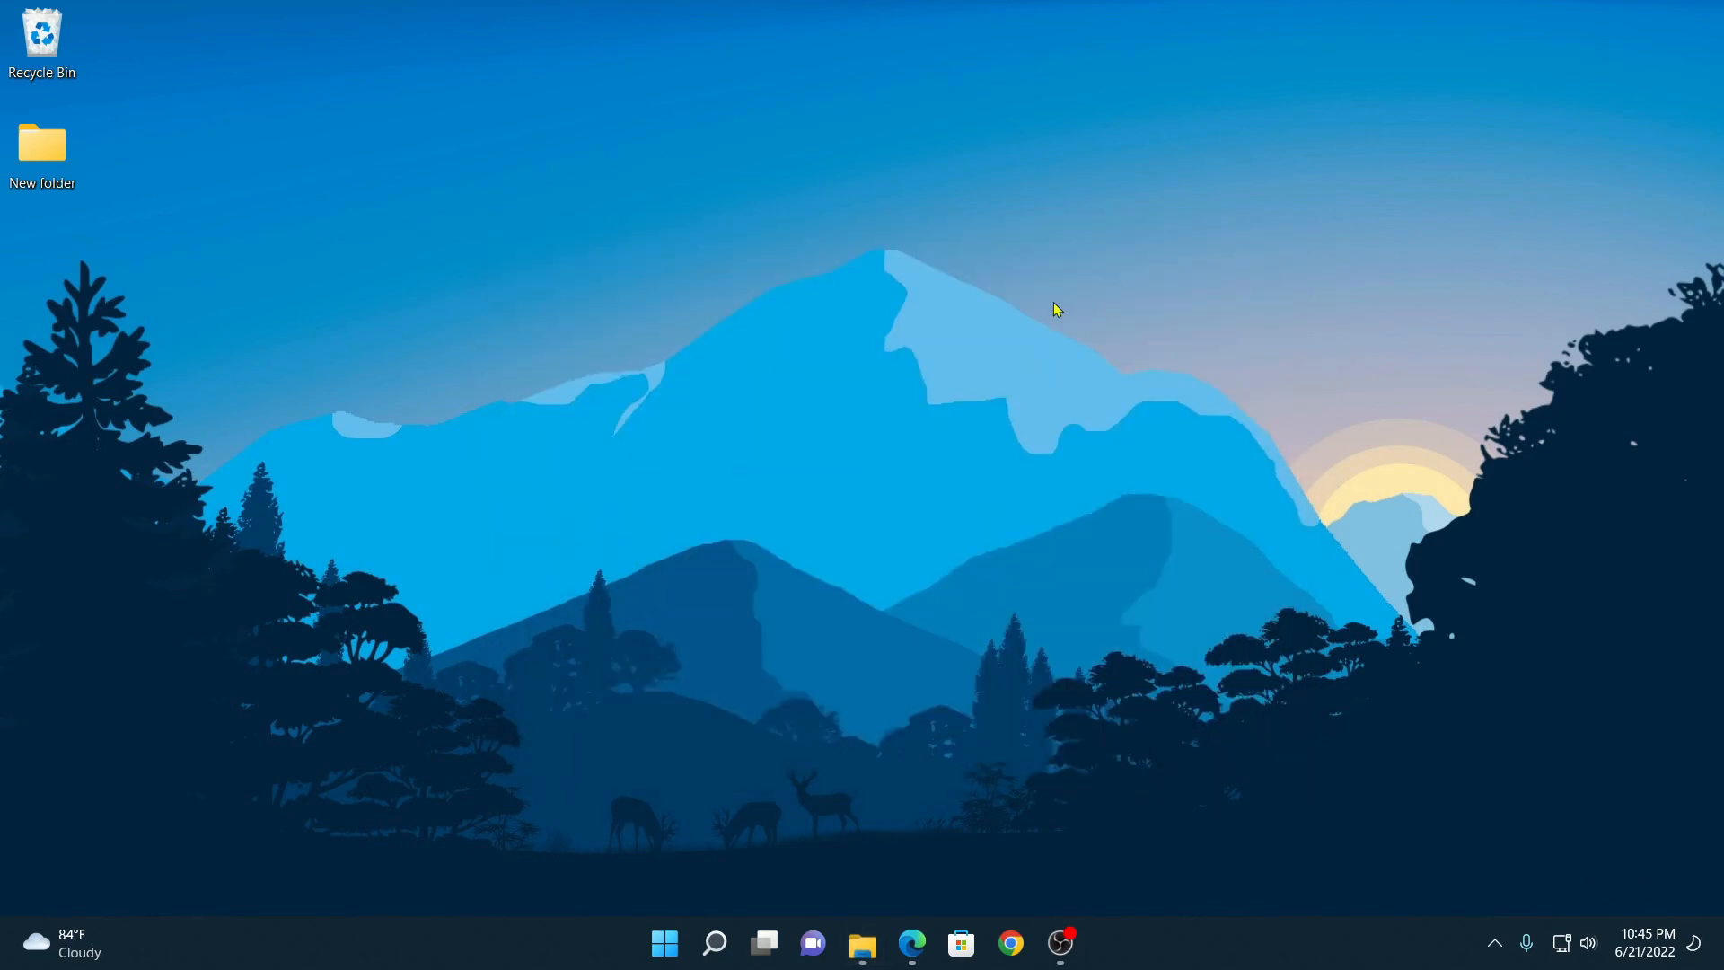
mouse_move(1045, 320)
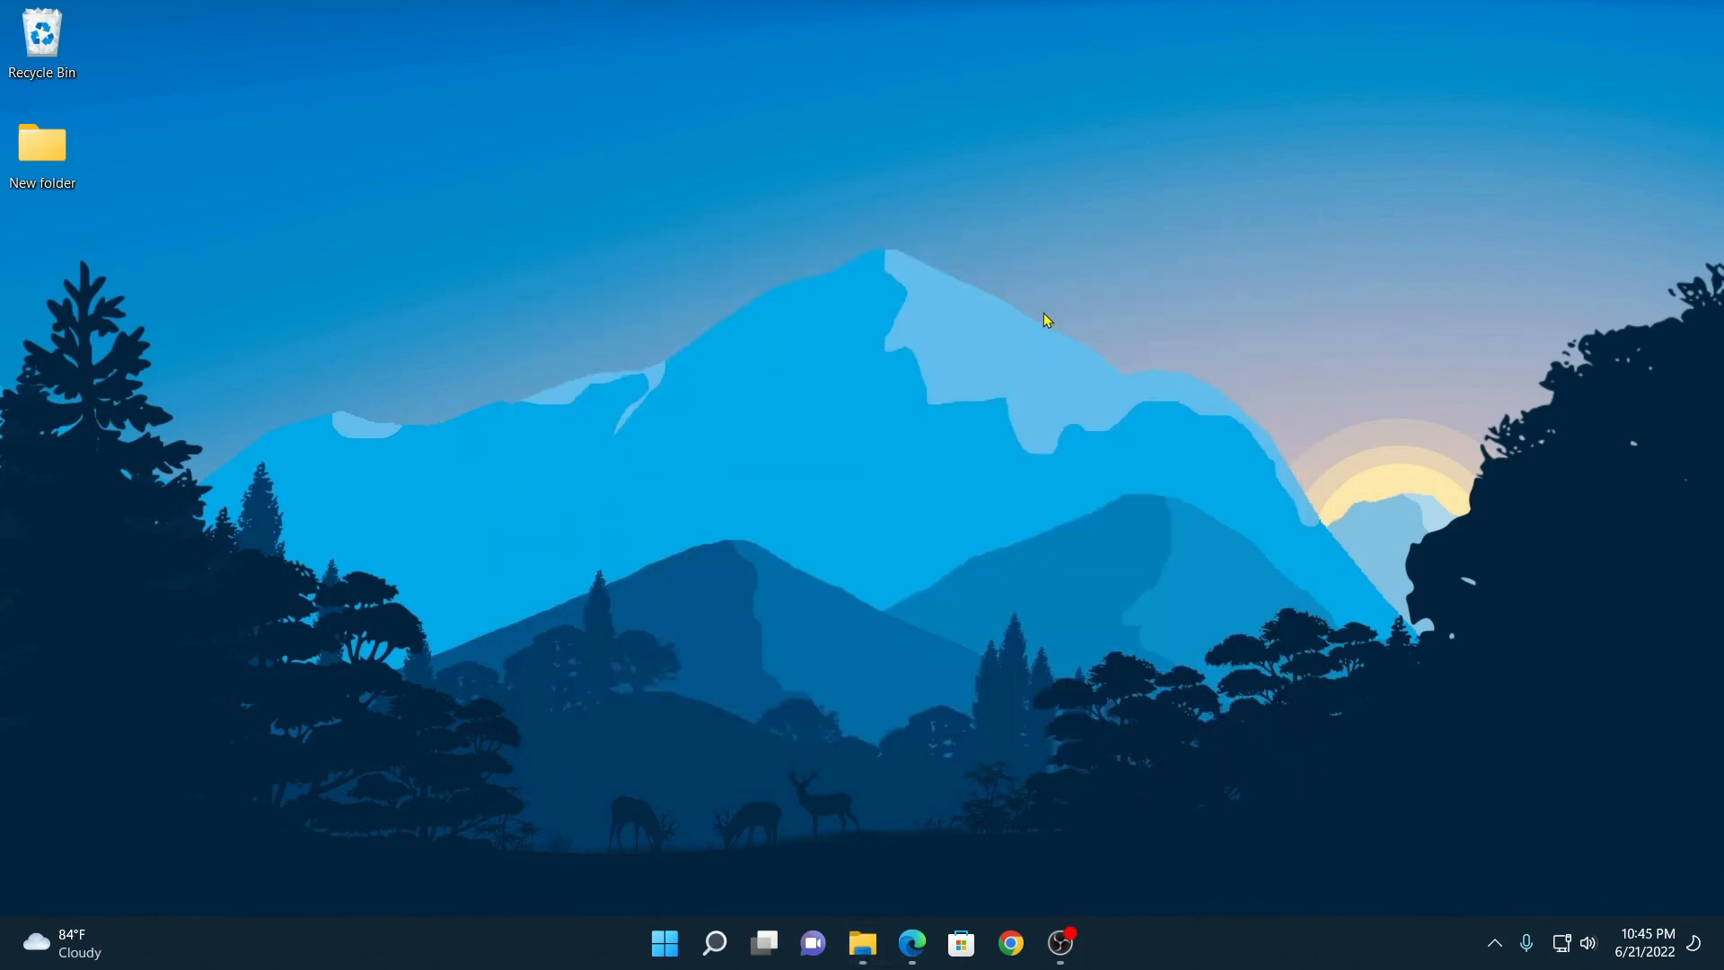
mouse_move(957, 393)
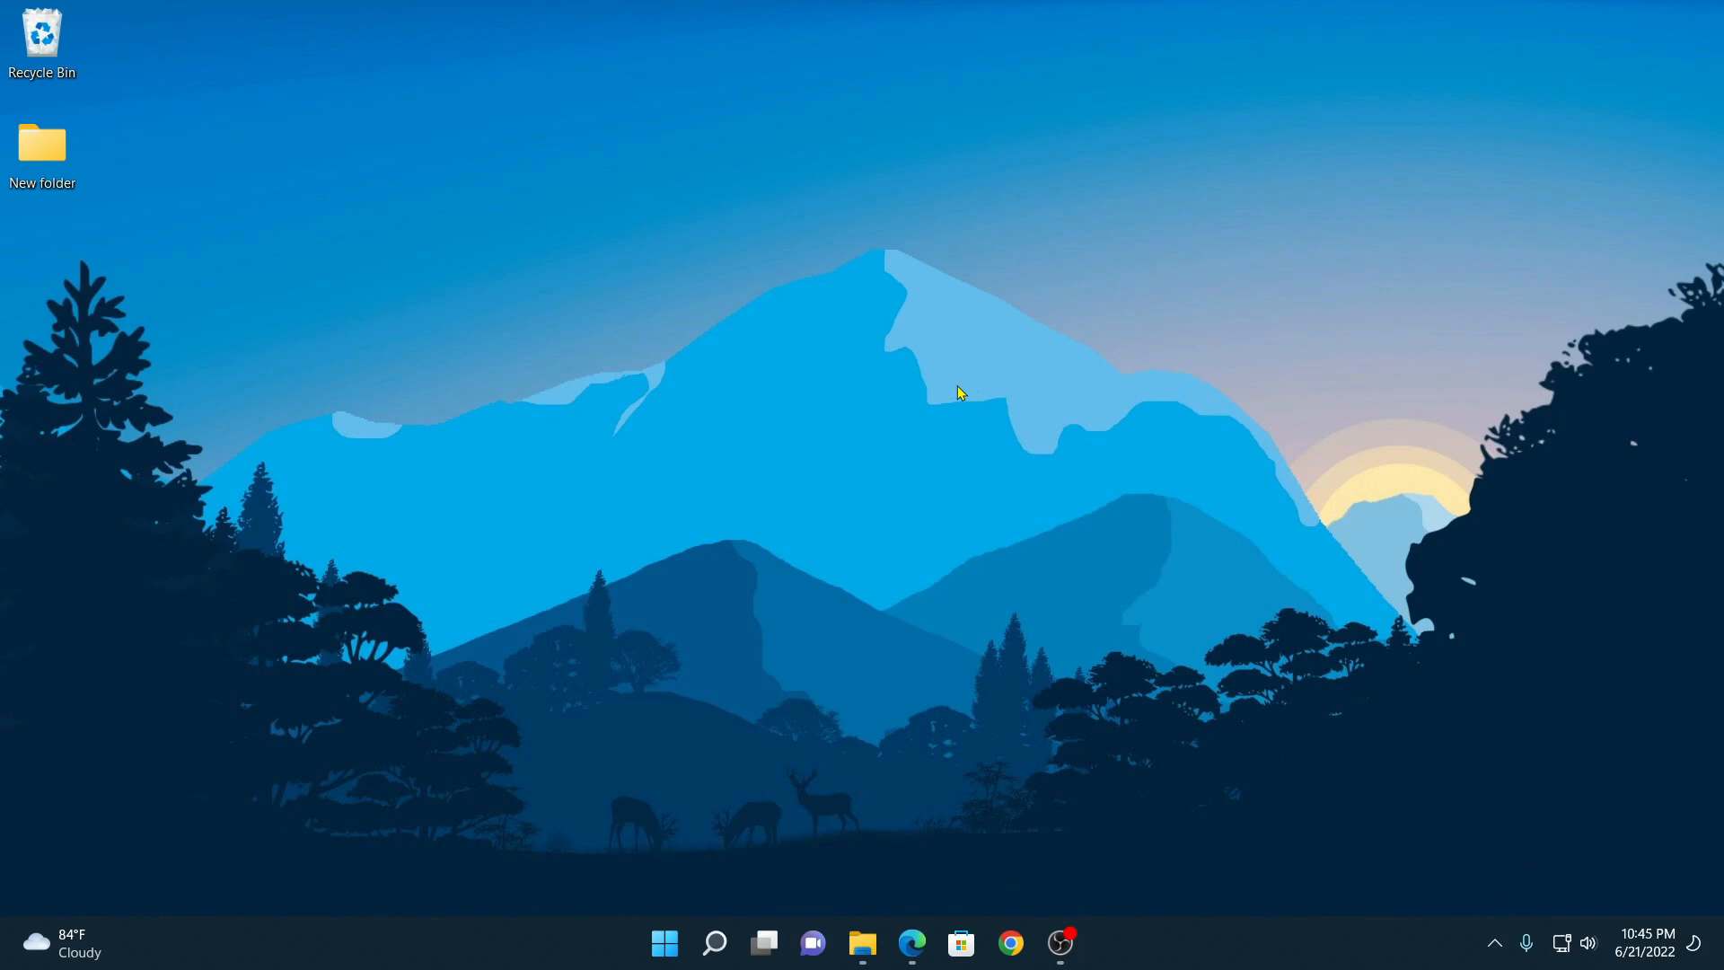